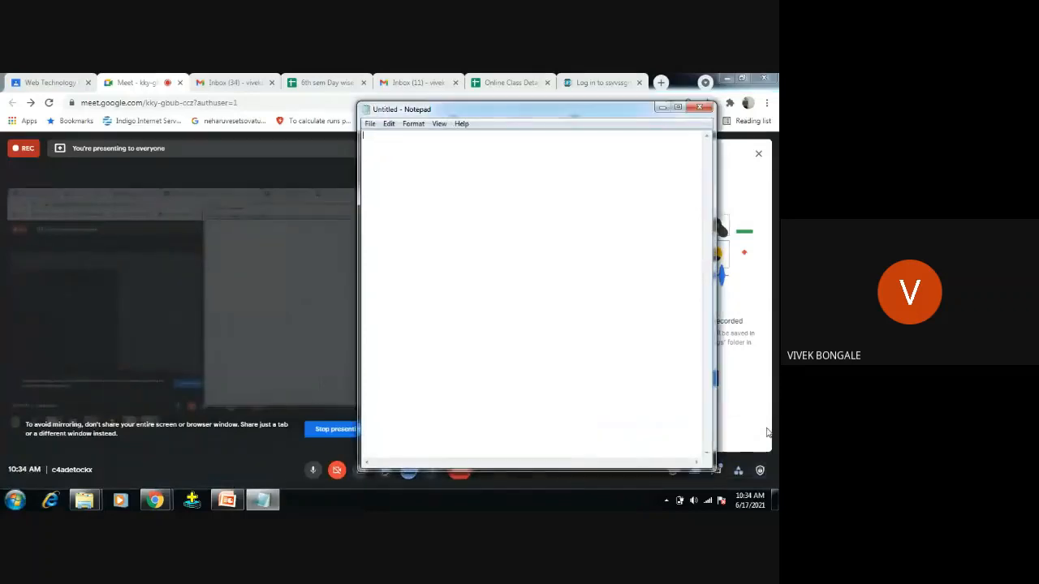
# Write the doctype, <html> tag and opening <head> tag of the new page.
pyautogui.write('<!')
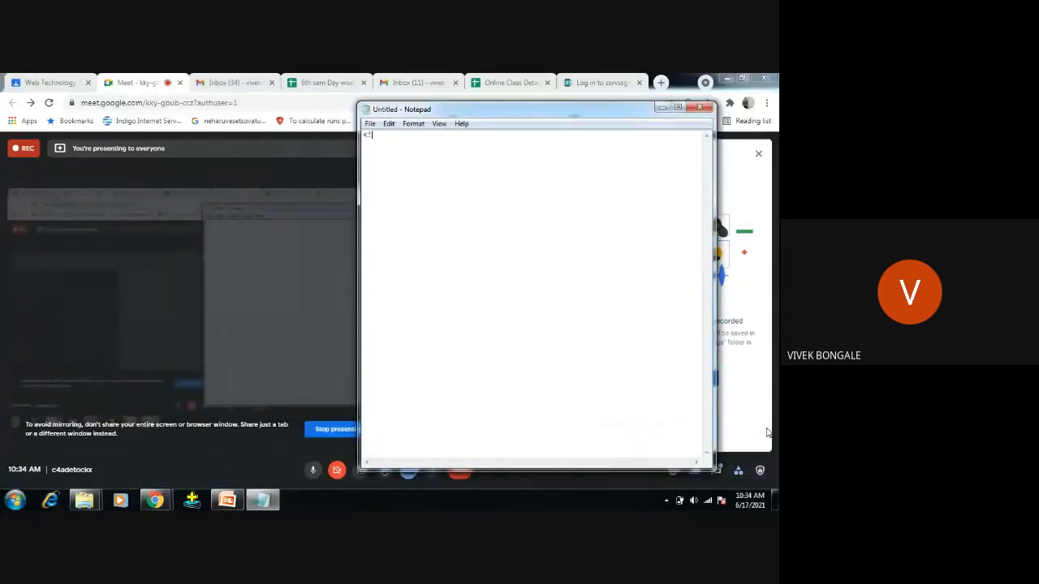
pyautogui.write('dox')
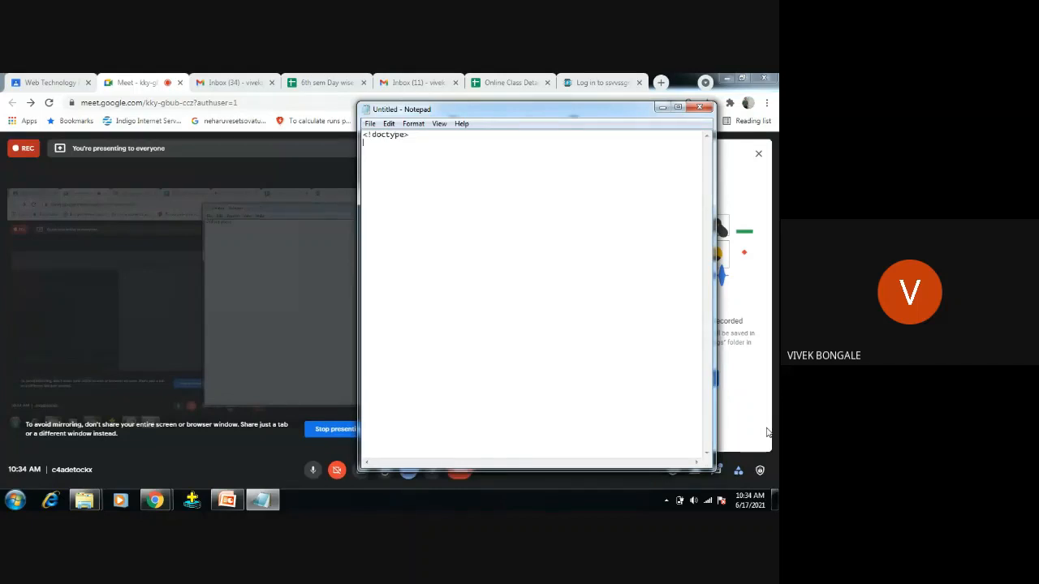
pyautogui.write('<html>')
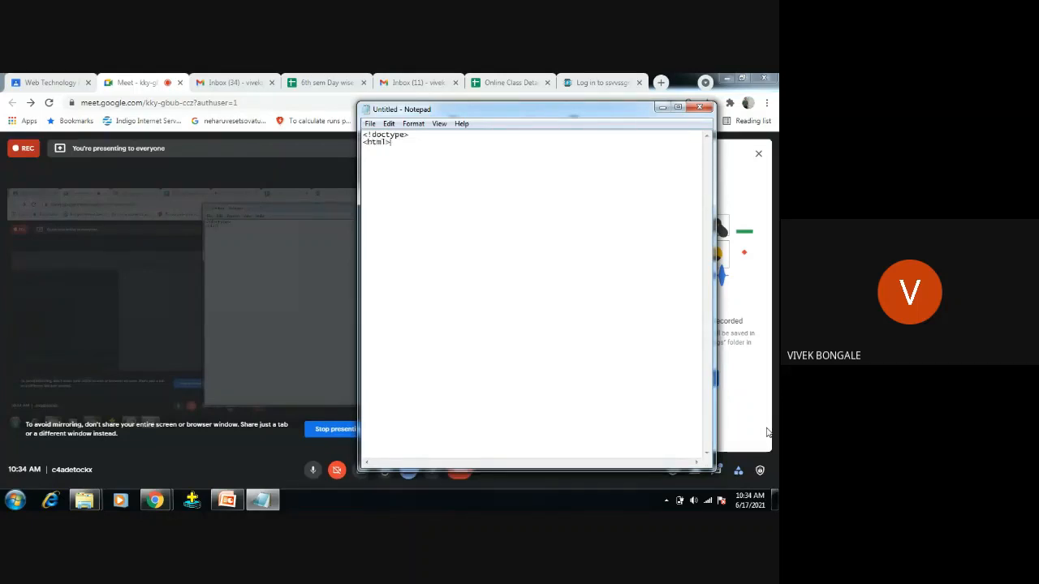
pyautogui.write('<')
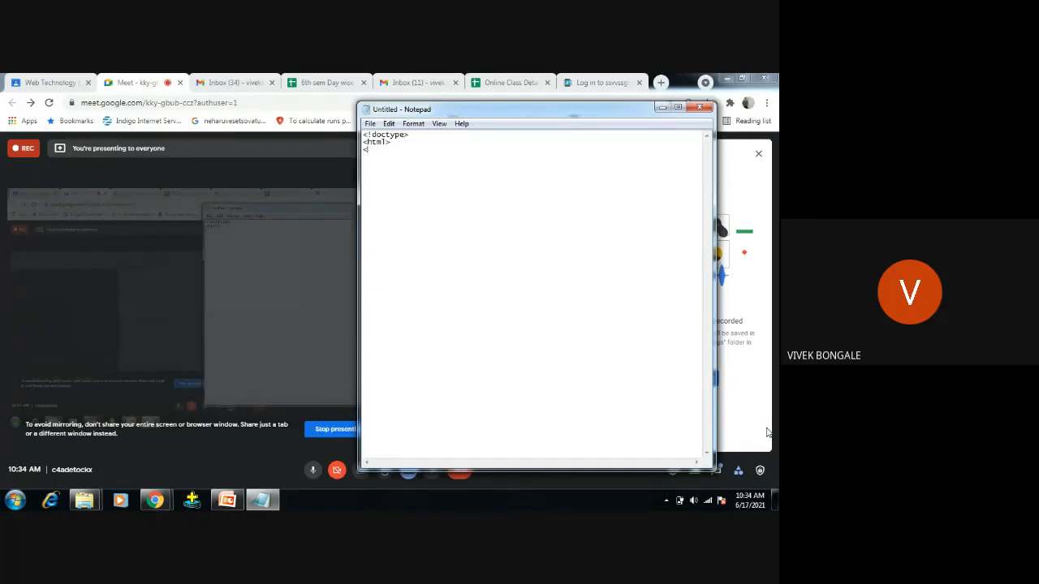
pyautogui.write('head')
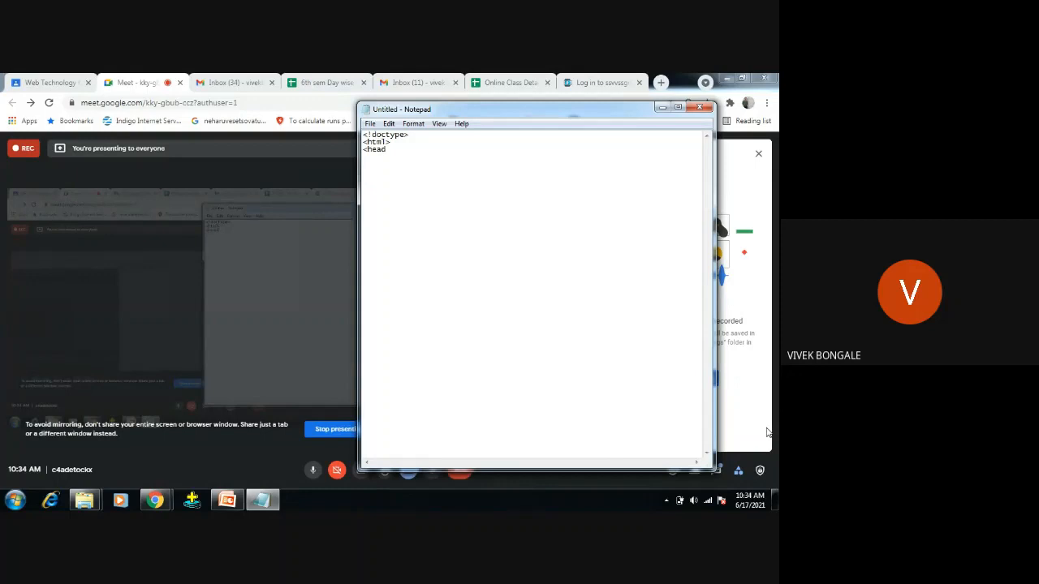
pyautogui.write('>')
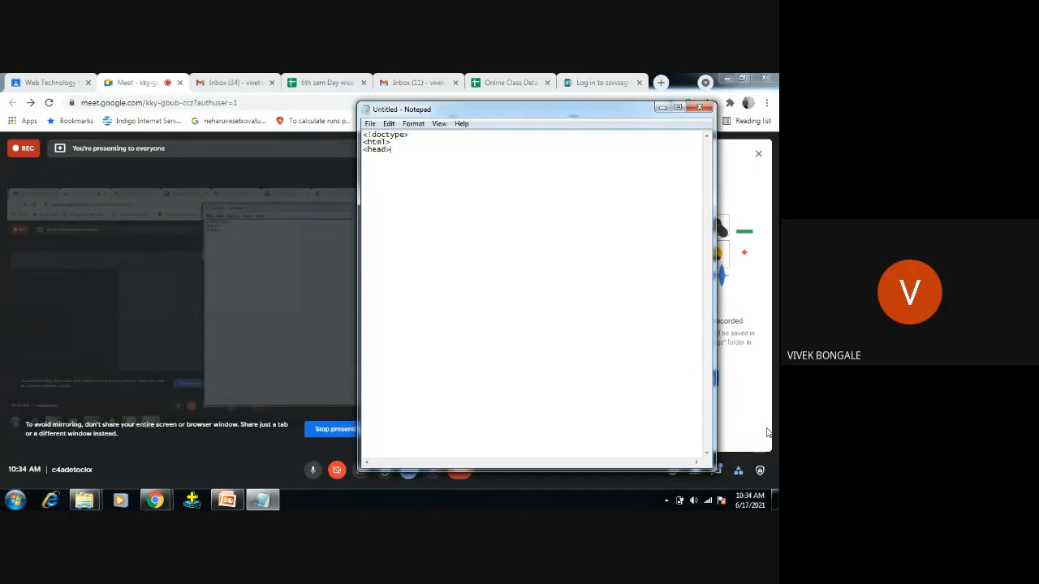
# Add <title>Form event</title> inside the head and begin closing it.
pyautogui.write('<title')
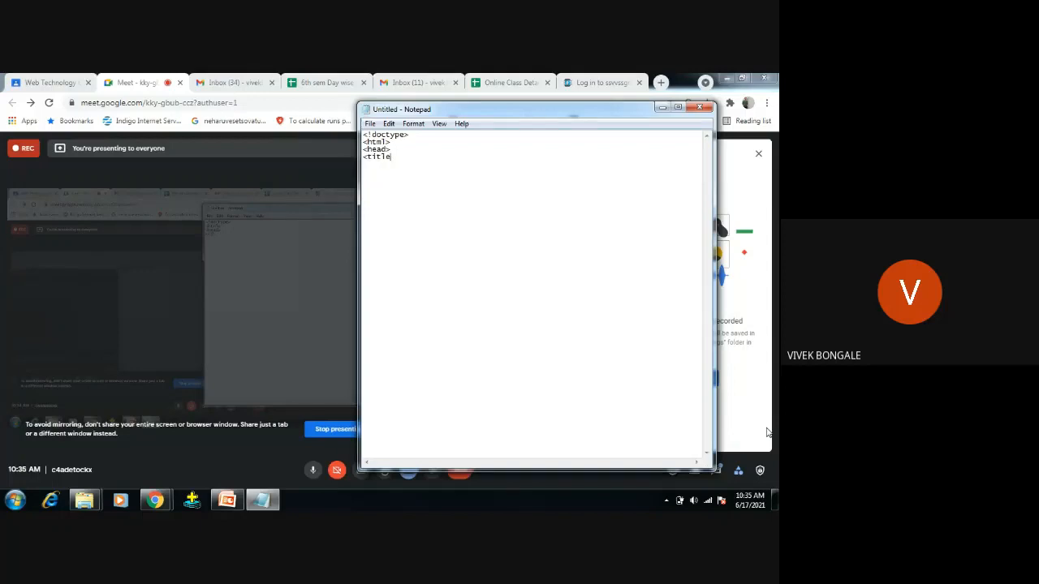
pyautogui.write('>F')
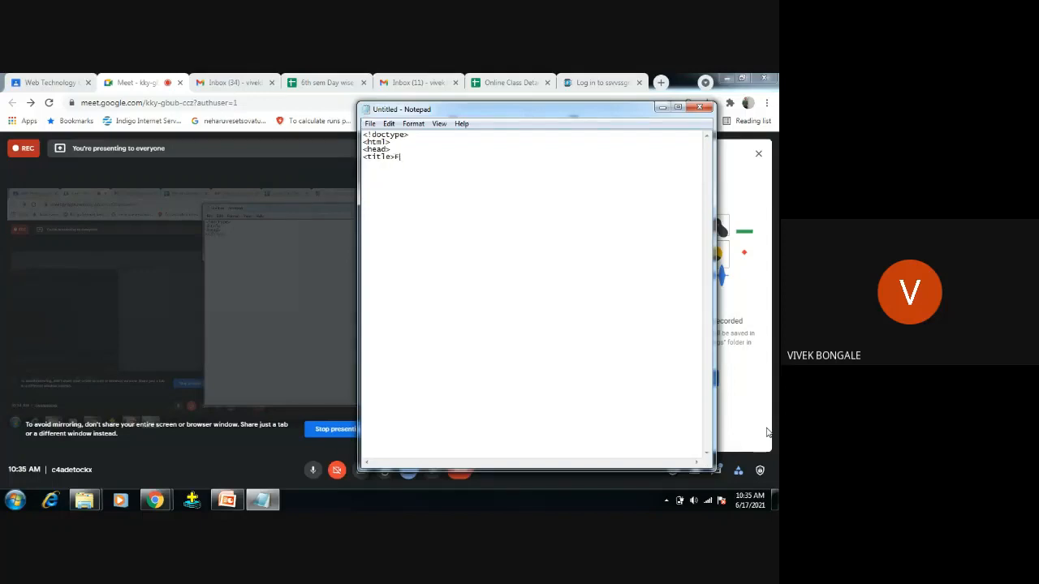
pyautogui.write('Form event')
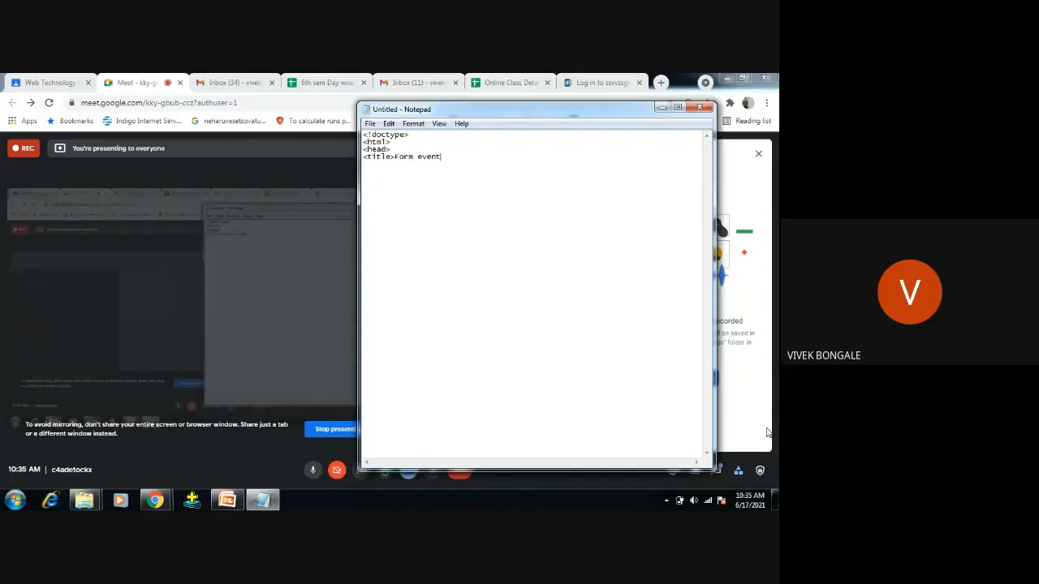
pyautogui.write('</title>')
pyautogui.write('</head>')
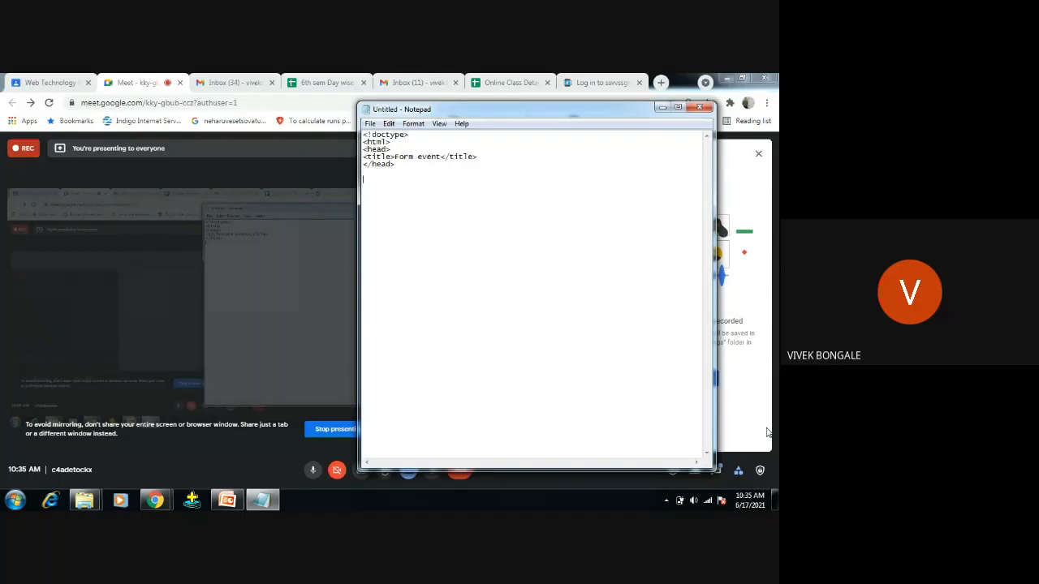
pyautogui.write('<')
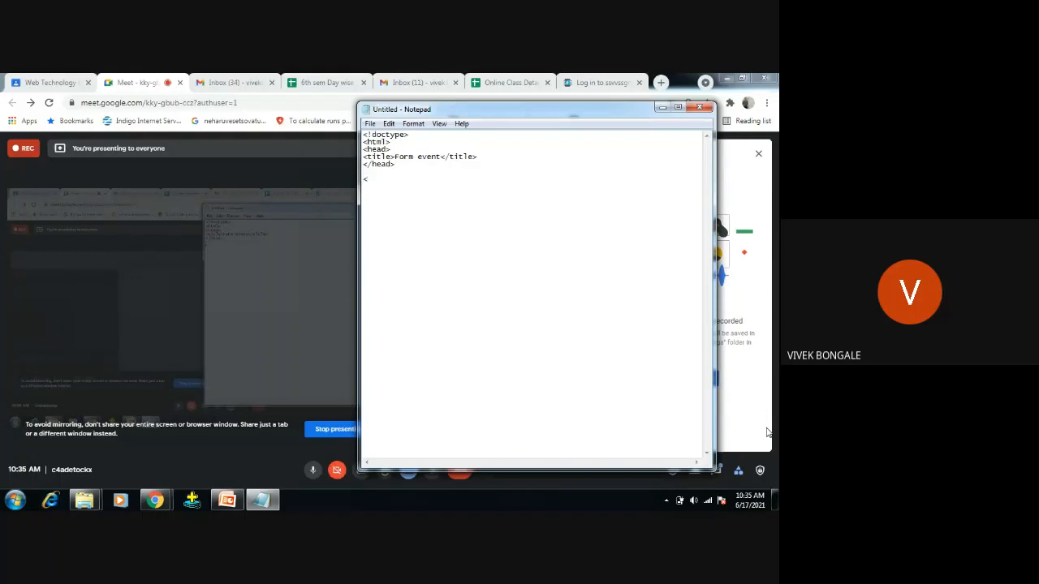
# Start the body and form with a <label for="">Name:</label> element.
pyautogui.write('bodya')
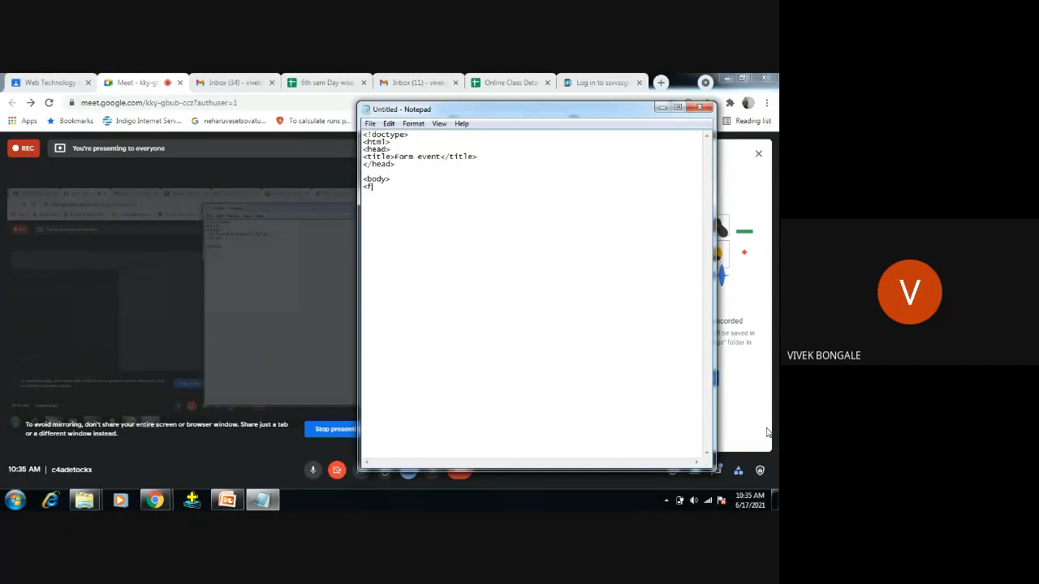
pyautogui.write('orm>')
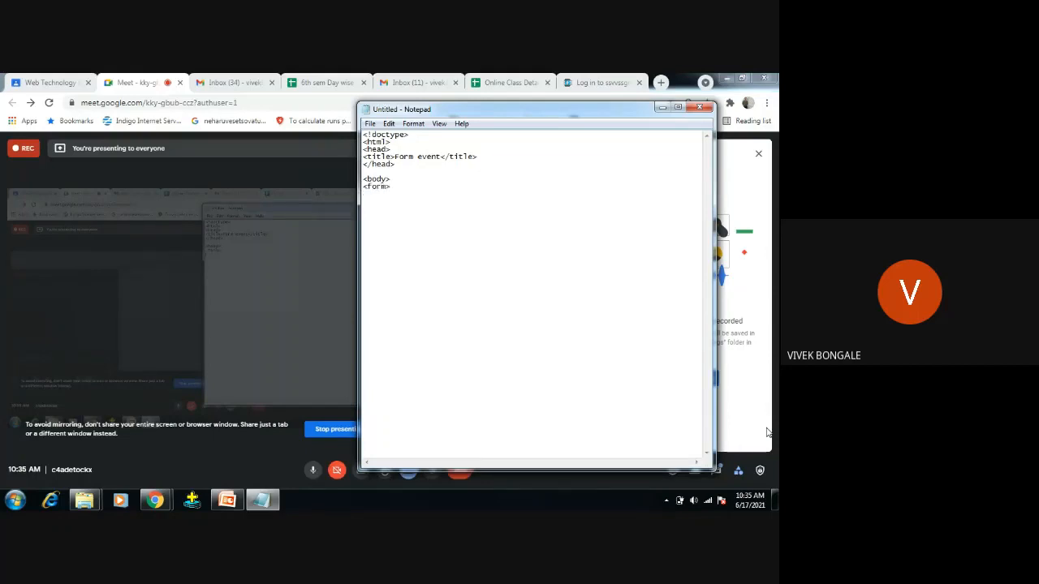
pyautogui.write('<lab')
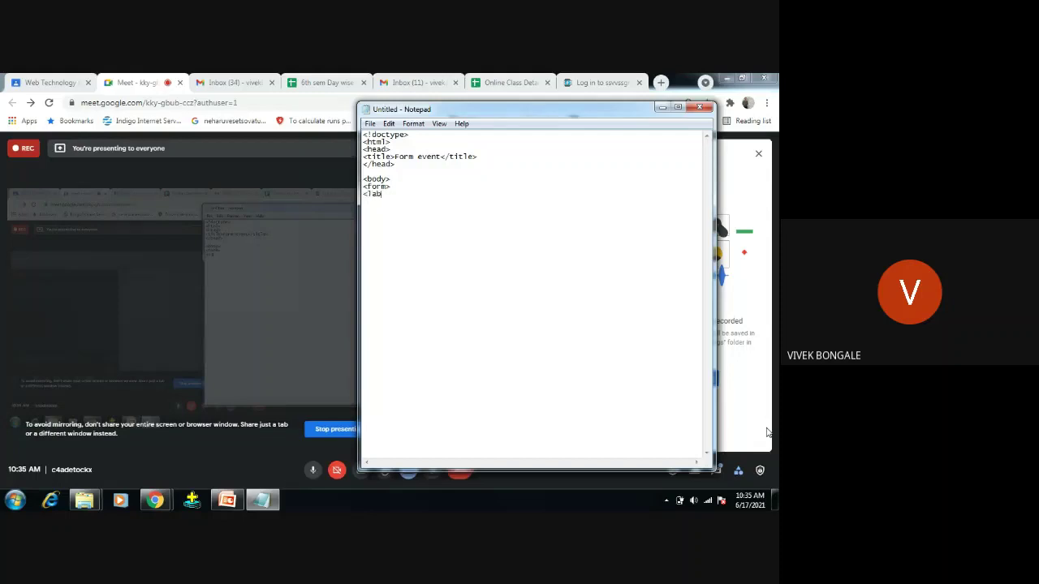
pyautogui.write('el')
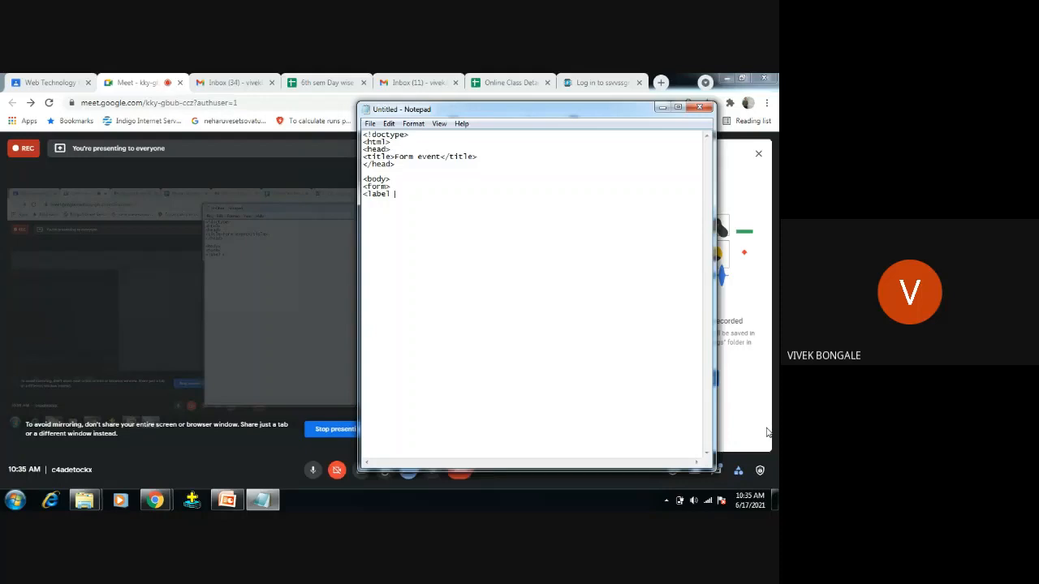
pyautogui.write('for=')
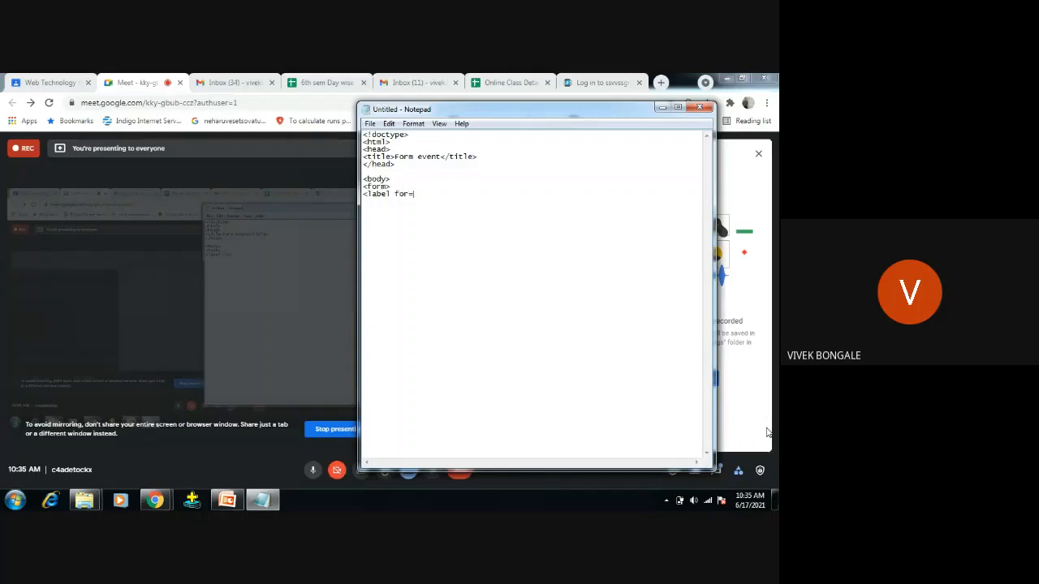
pyautogui.write('""')
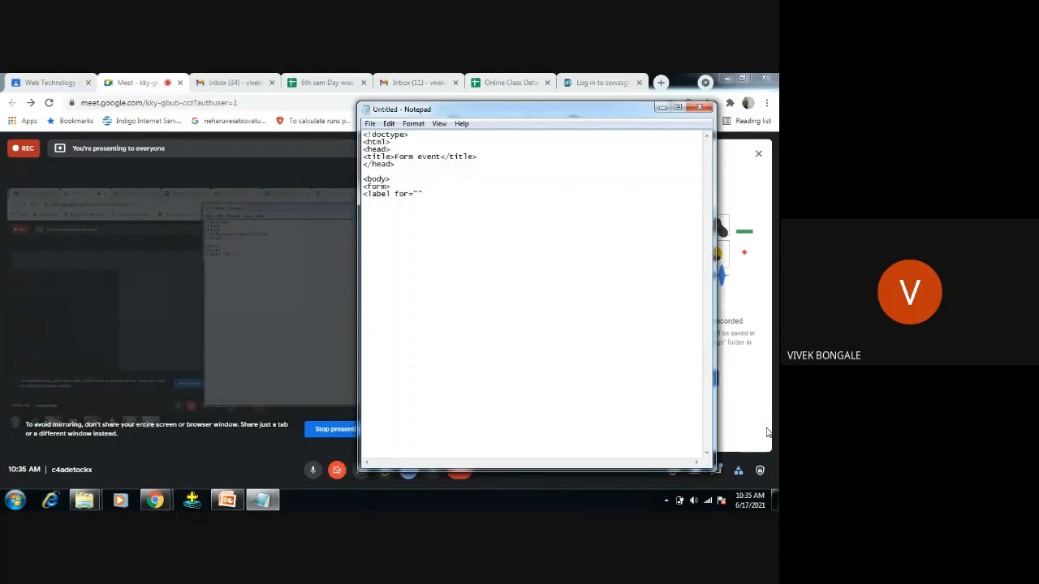
pyautogui.write('Na,e')
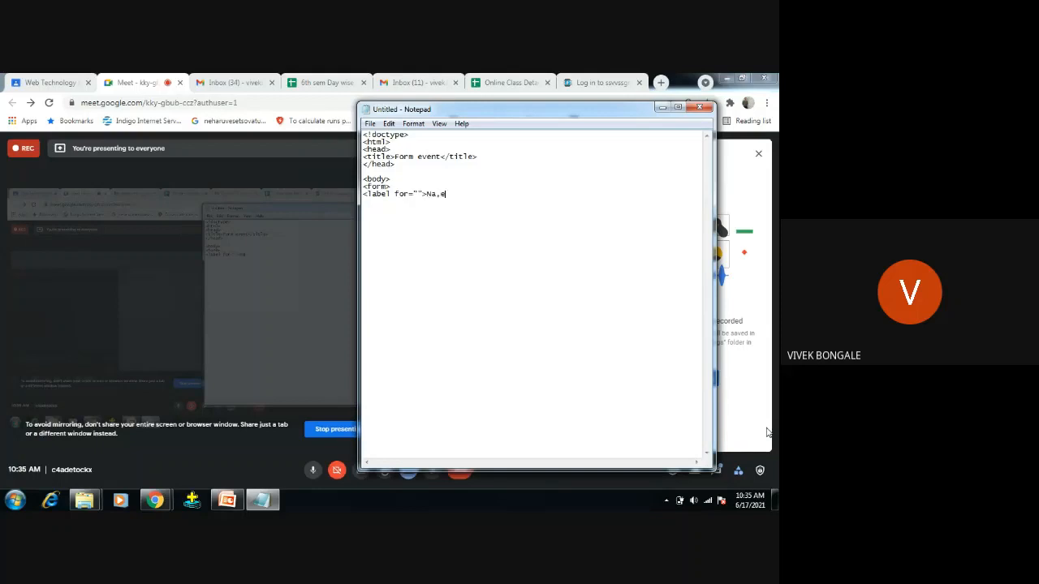
pyautogui.write('Name:')
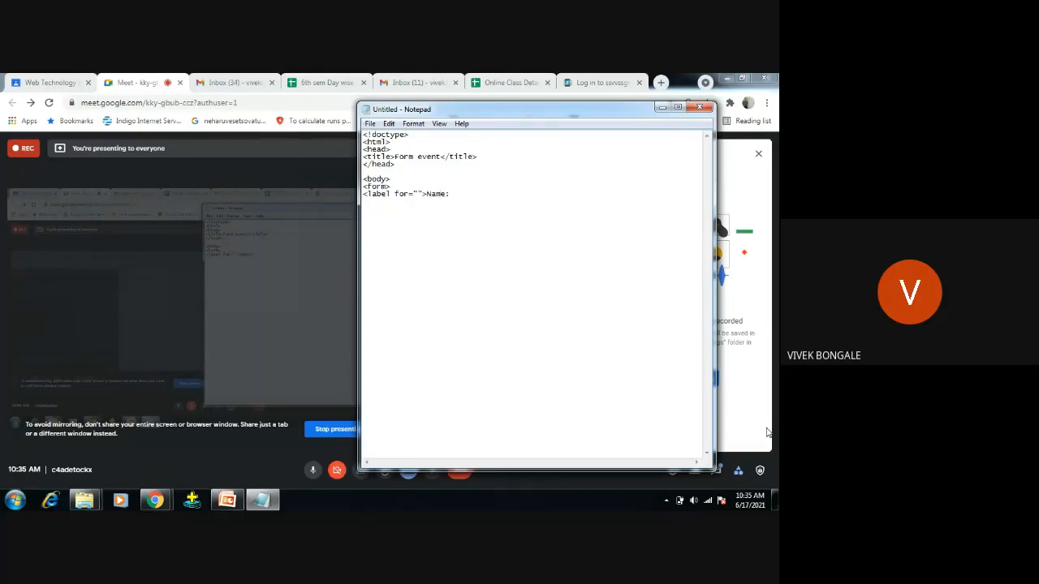
pyautogui.write('</')
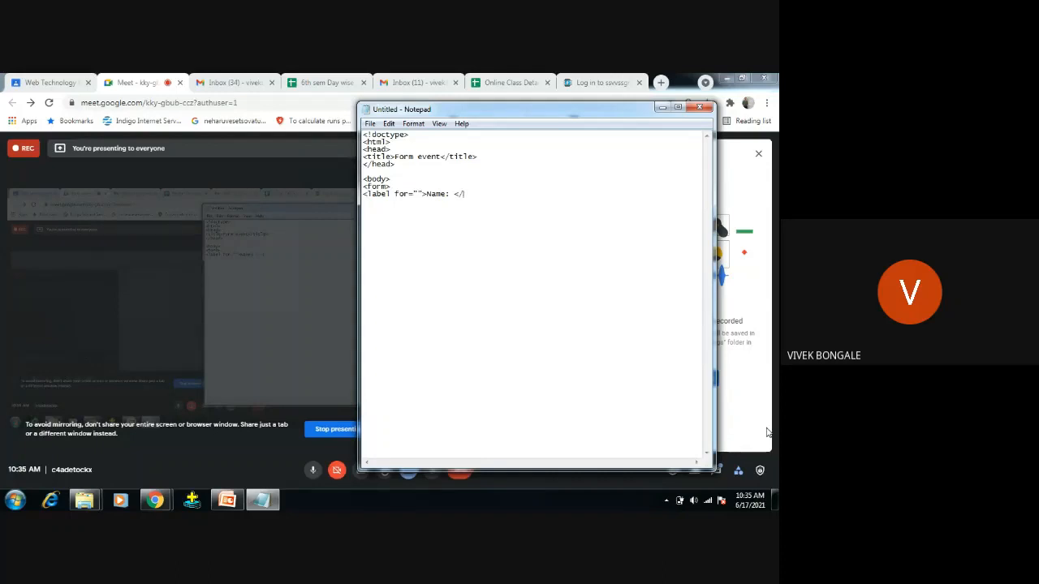
pyautogui.write('label>')
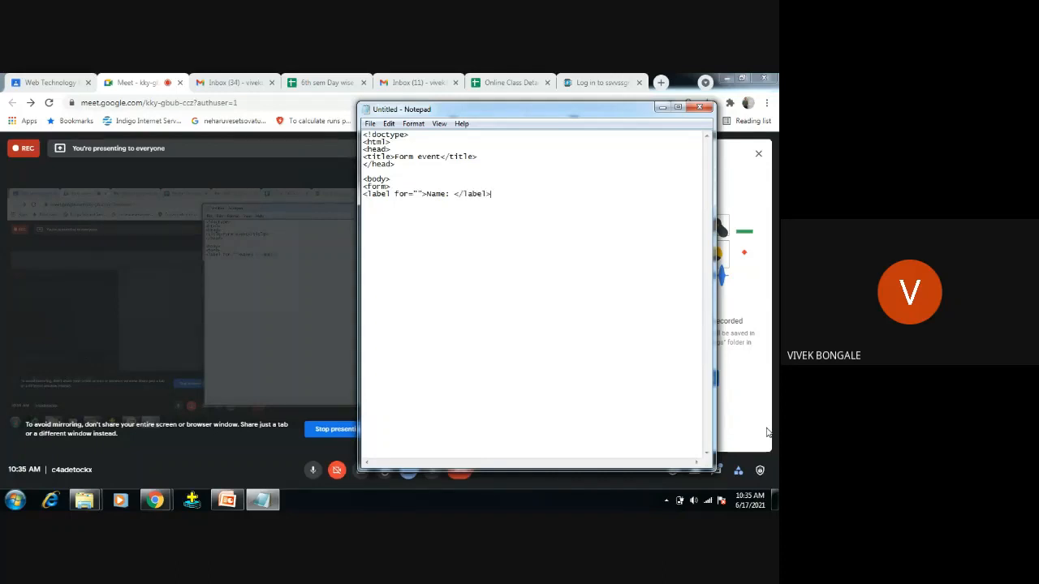
# Begin a text input after the Name label with type="text" and an id attribute.
pyautogui.write('<inp')
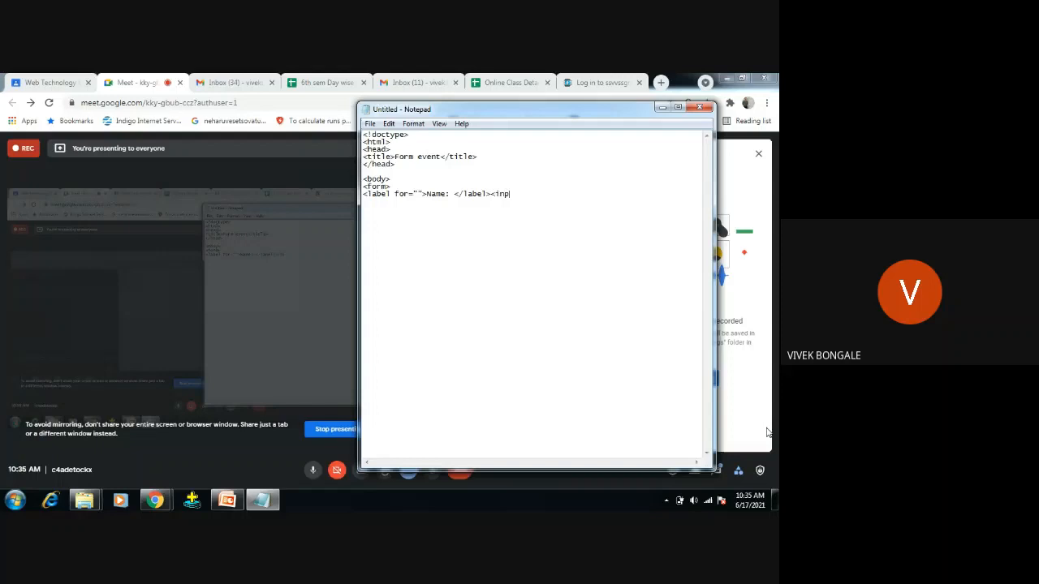
pyautogui.write('ut typ')
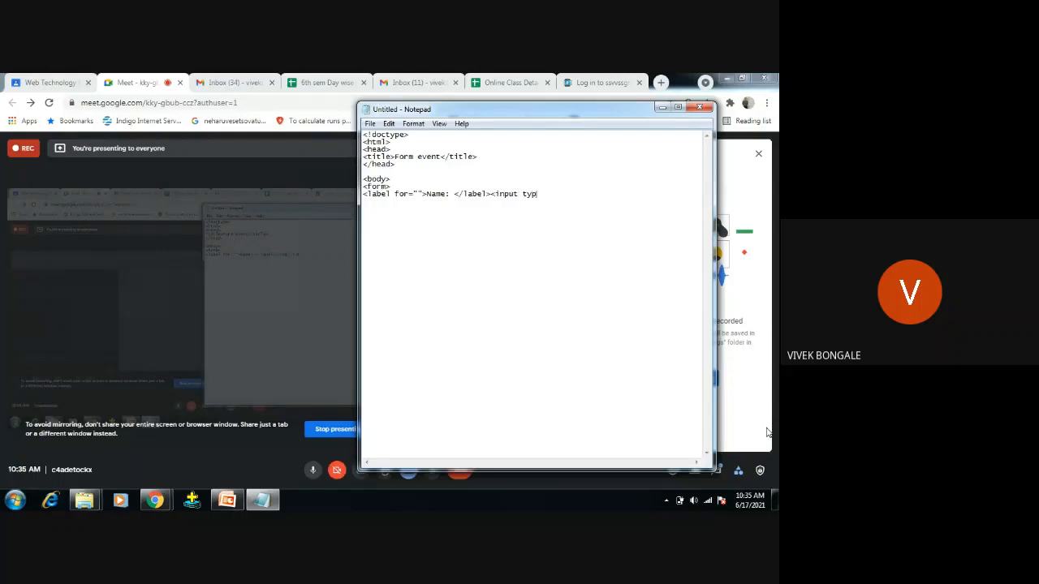
pyautogui.write('e="tex')
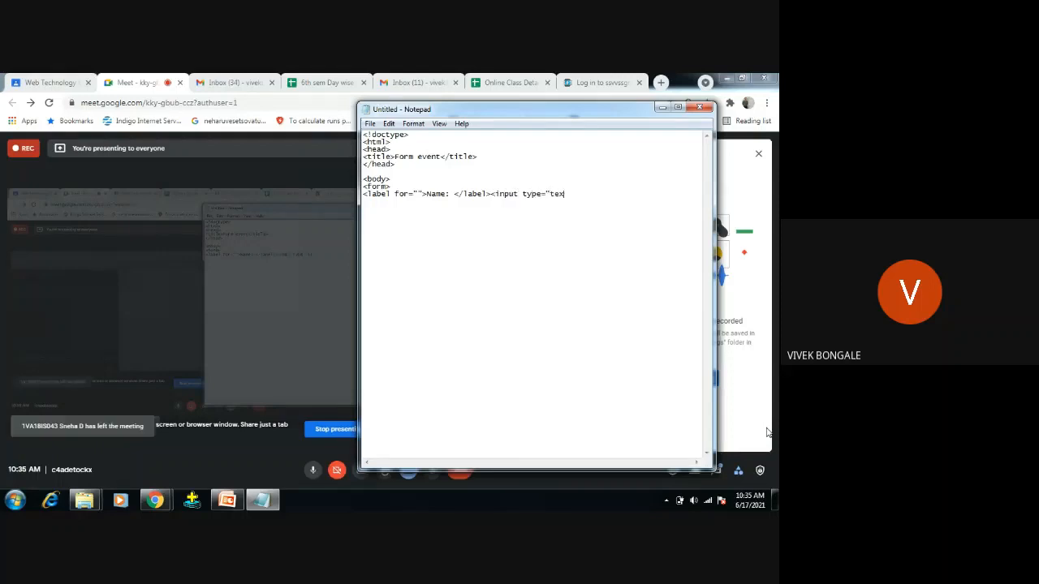
pyautogui.write('t"')
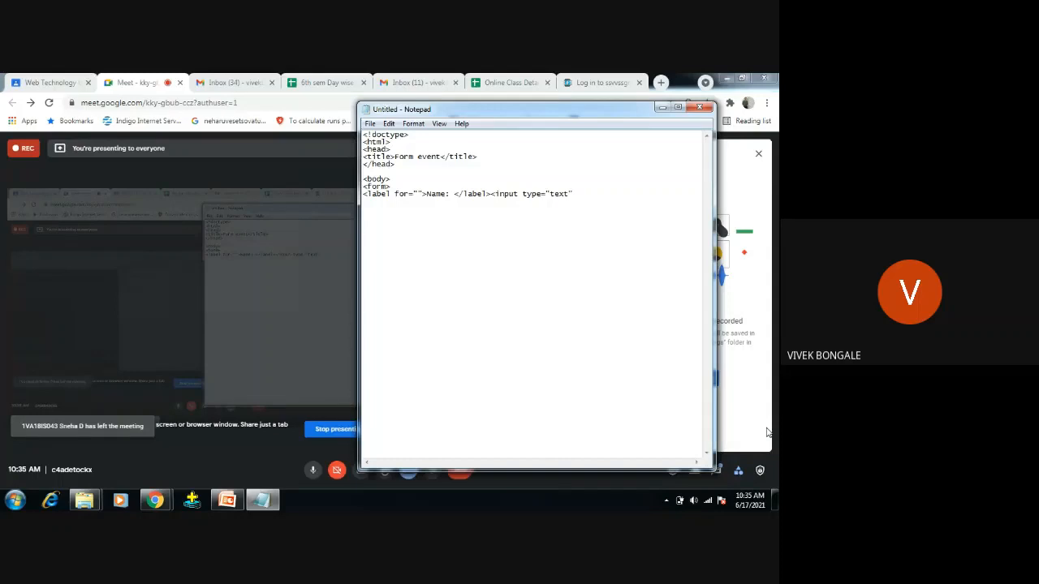
pyautogui.write('id')
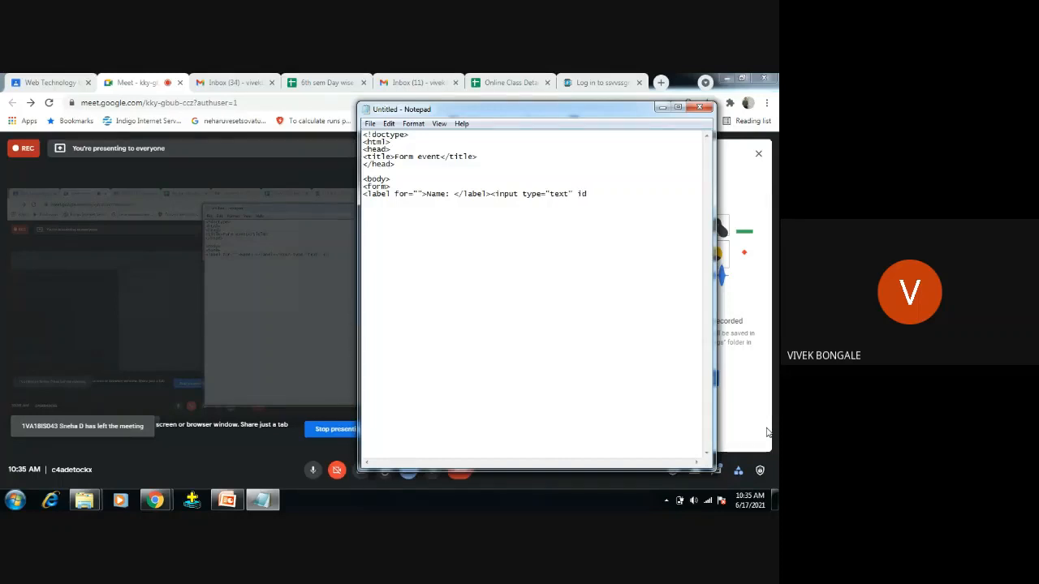
# Close the Name input tag and follow it with <br><br> line breaks.
pyautogui.write('="')
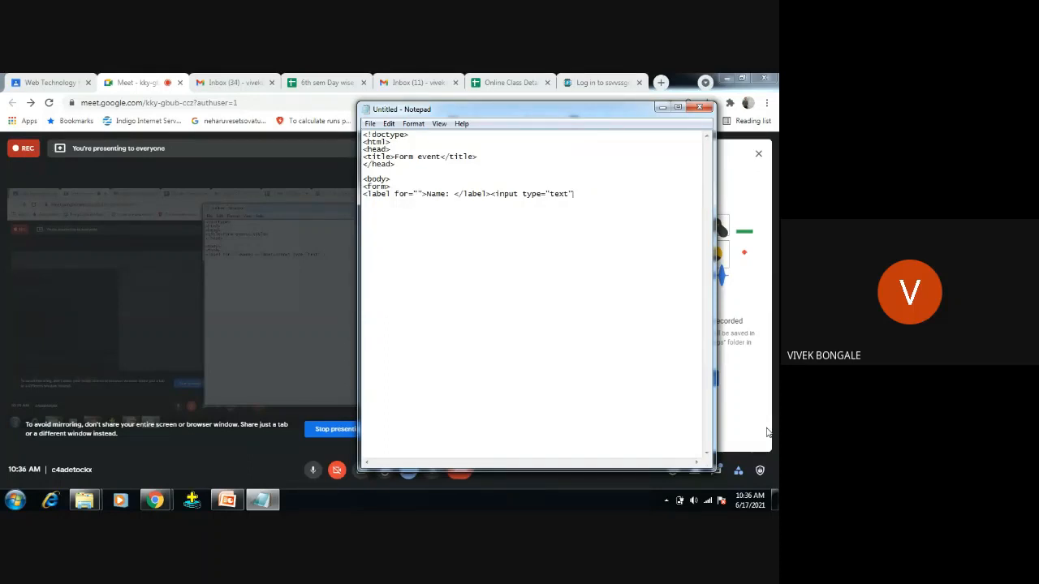
pyautogui.write('>')
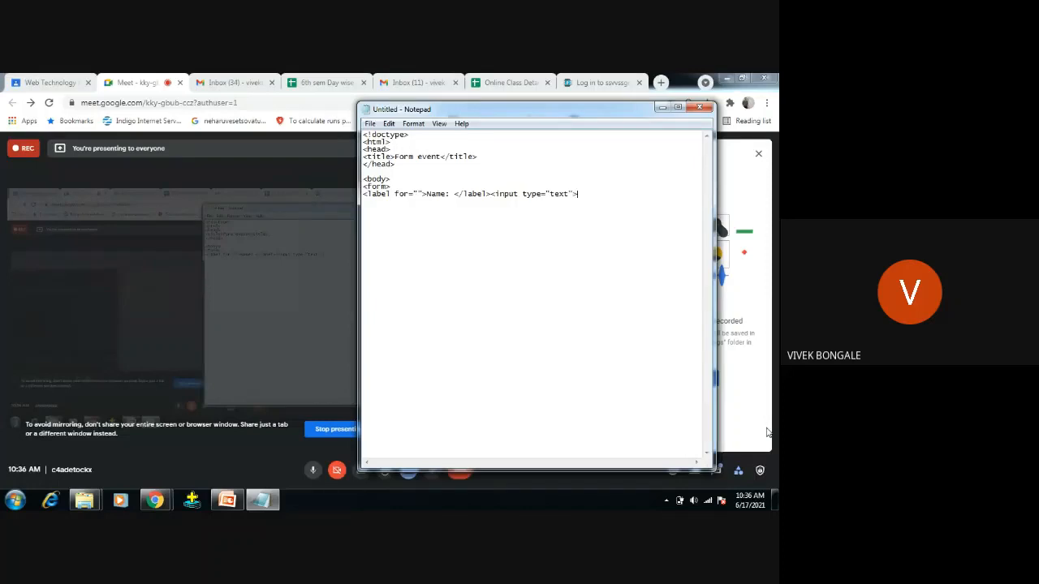
pyautogui.write('<')
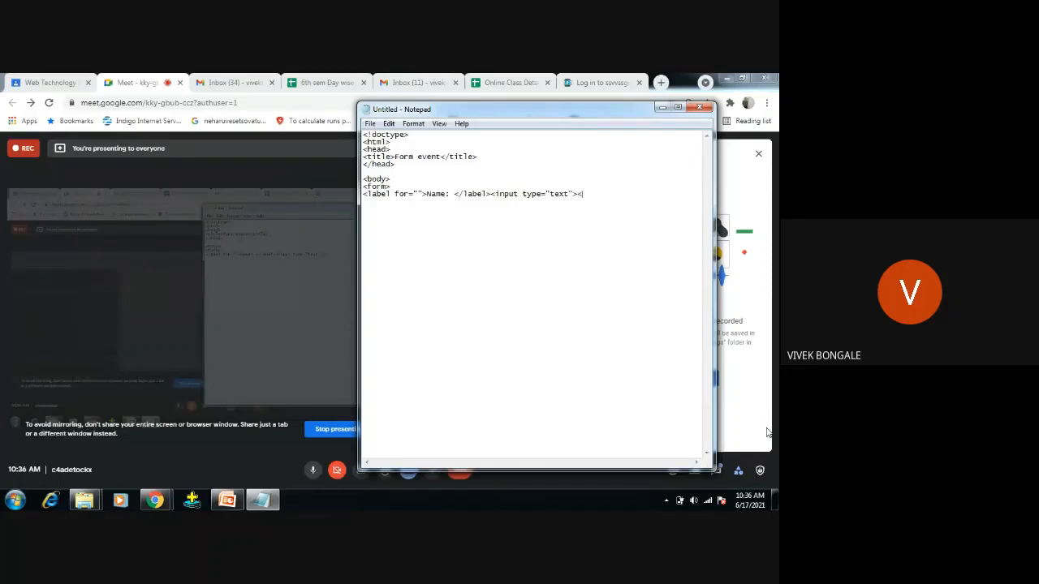
pyautogui.write('<br><b')
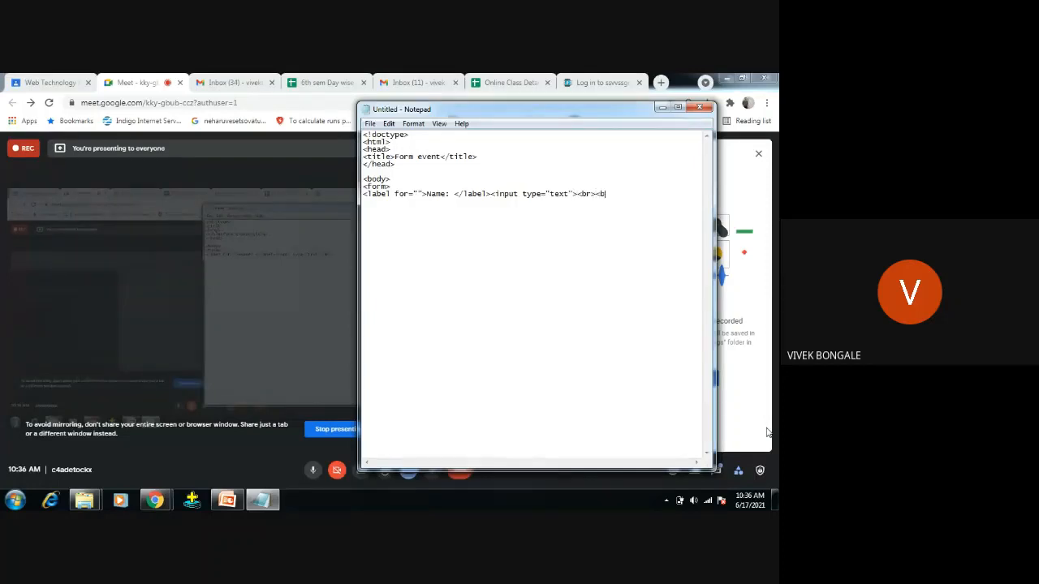
pyautogui.write('r>')
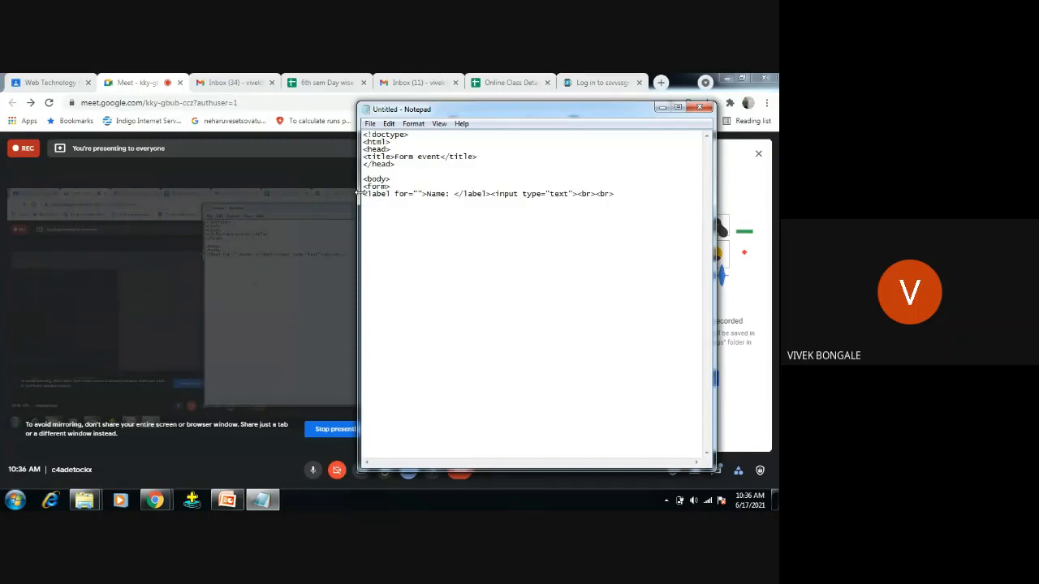
pyautogui.moveTo(596, 208)
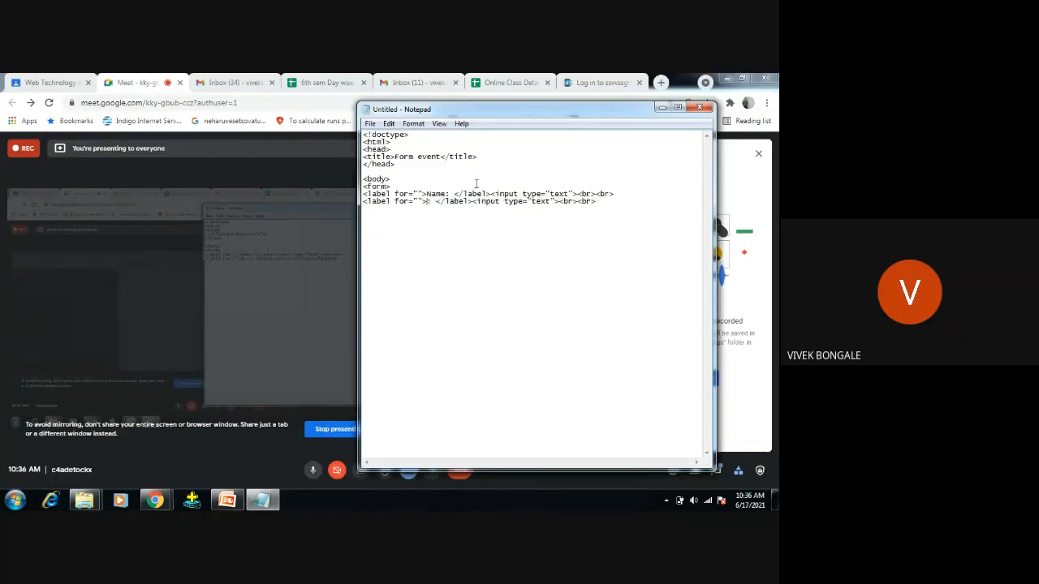
# Add the USN label with its text input, then close the form with </form>.
pyautogui.write('USN')
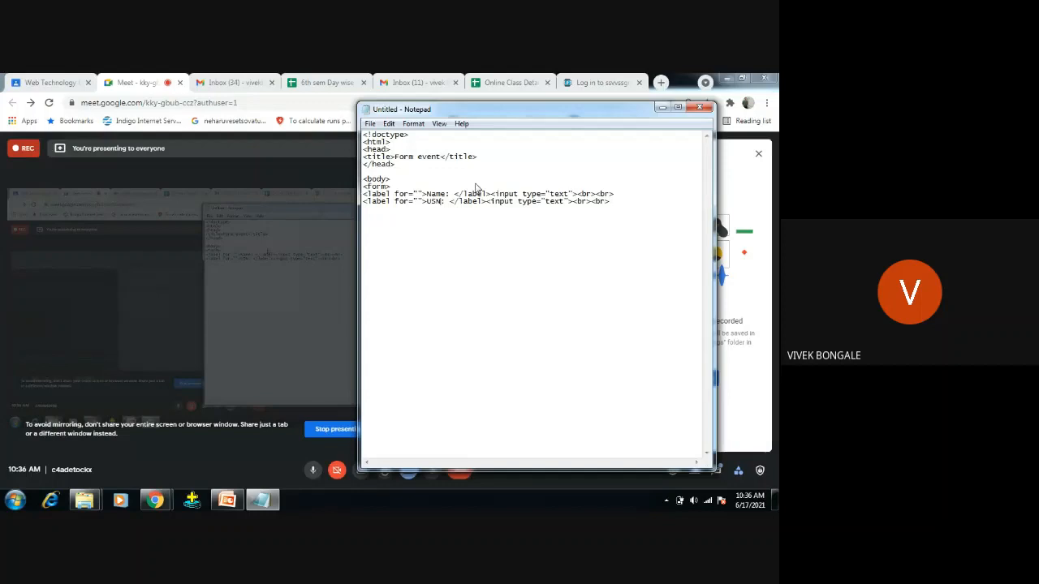
pyautogui.moveTo(584, 222)
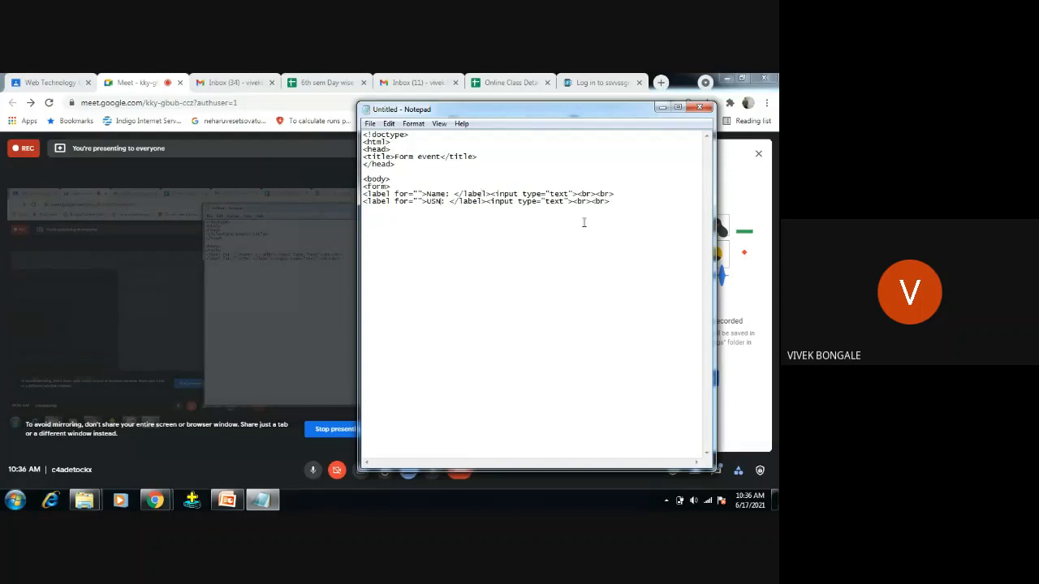
pyautogui.moveTo(620, 208)
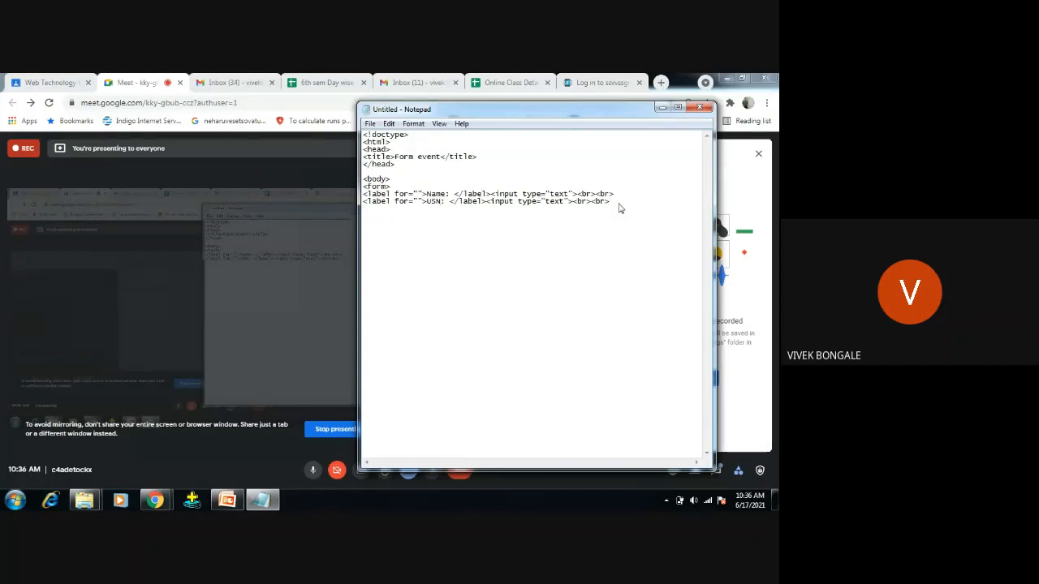
pyautogui.write('</form')
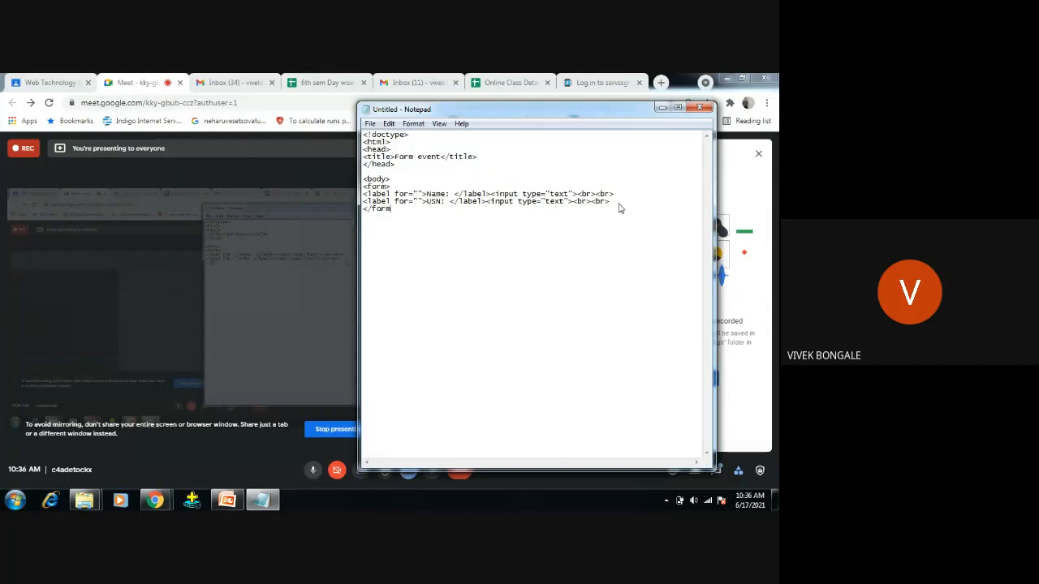
pyautogui.write('>')
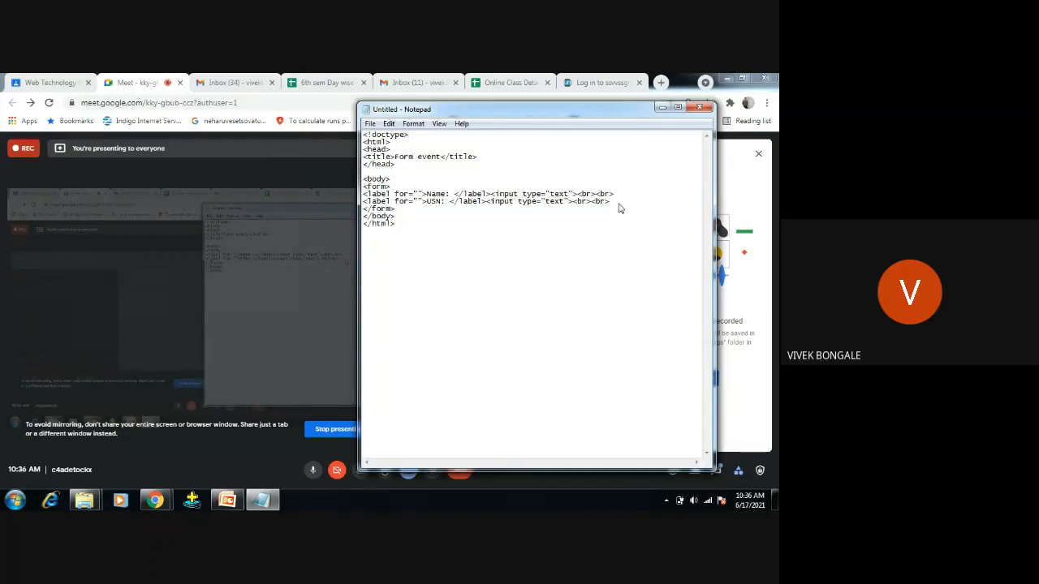
# Save the page as pg3.html with Save as type set to All Files.
pyautogui.click(370, 123)
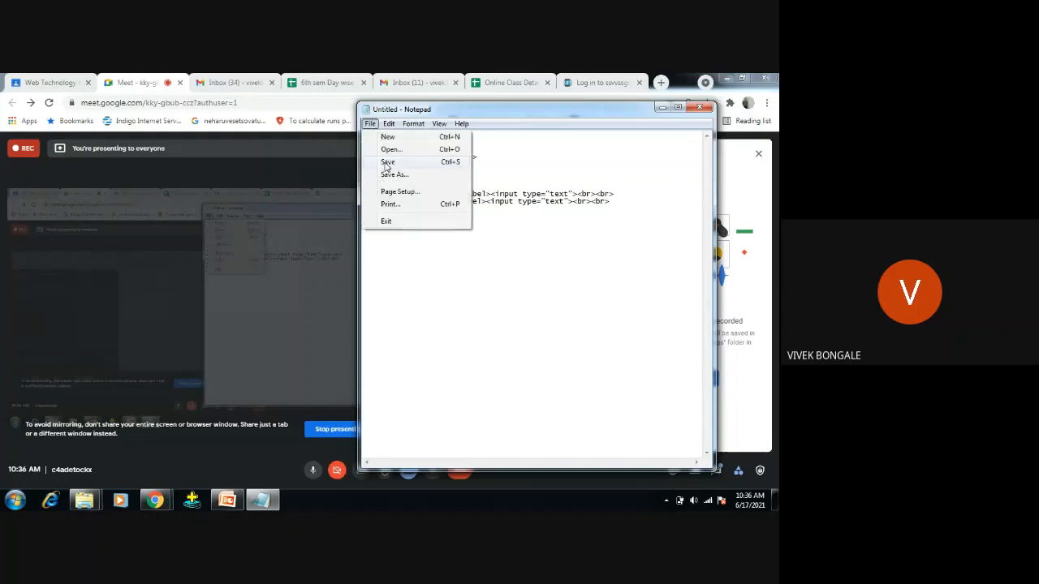
pyautogui.click(395, 175)
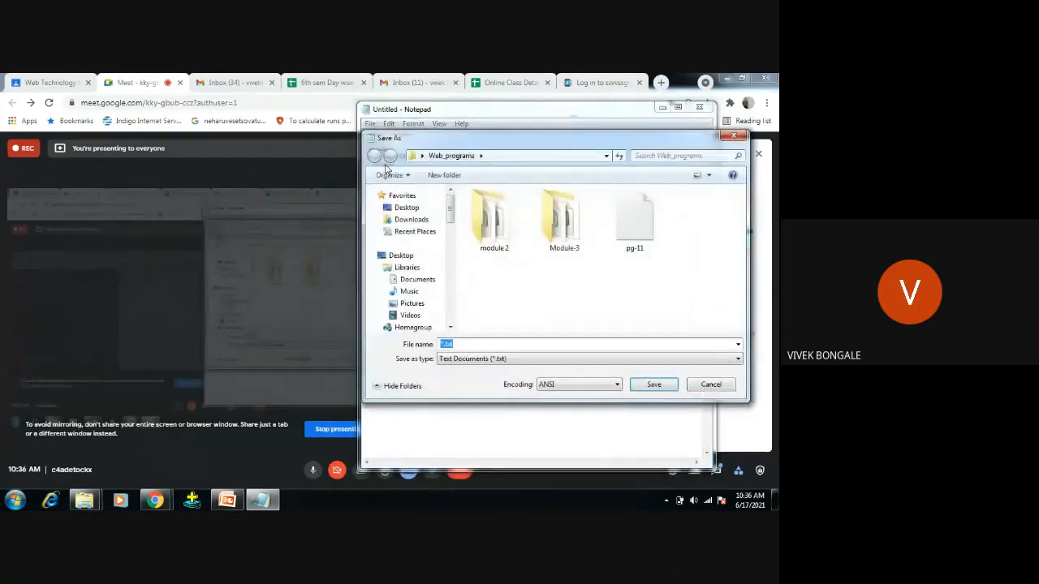
pyautogui.write('pg3')
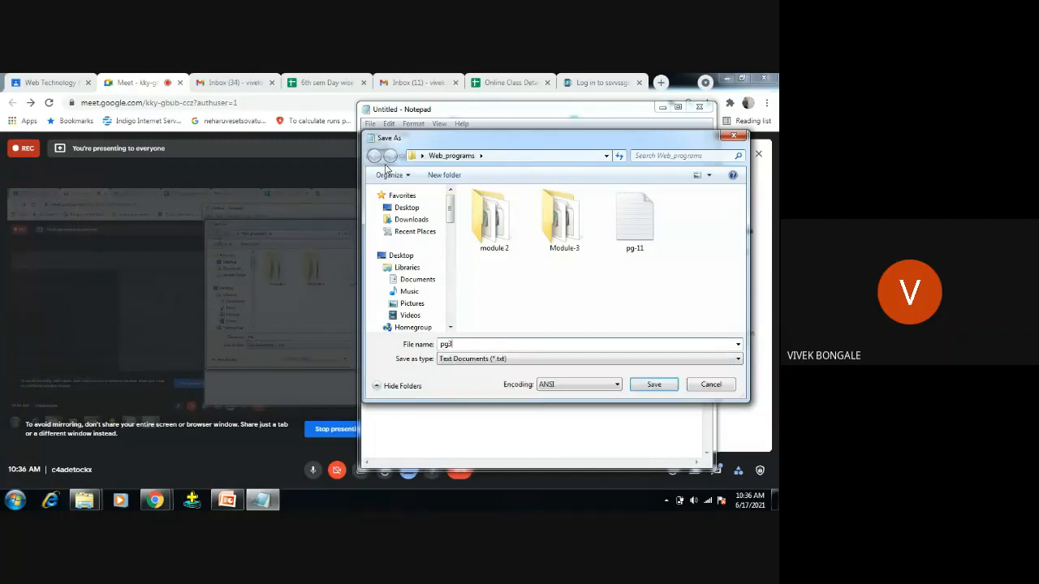
pyautogui.write('.html')
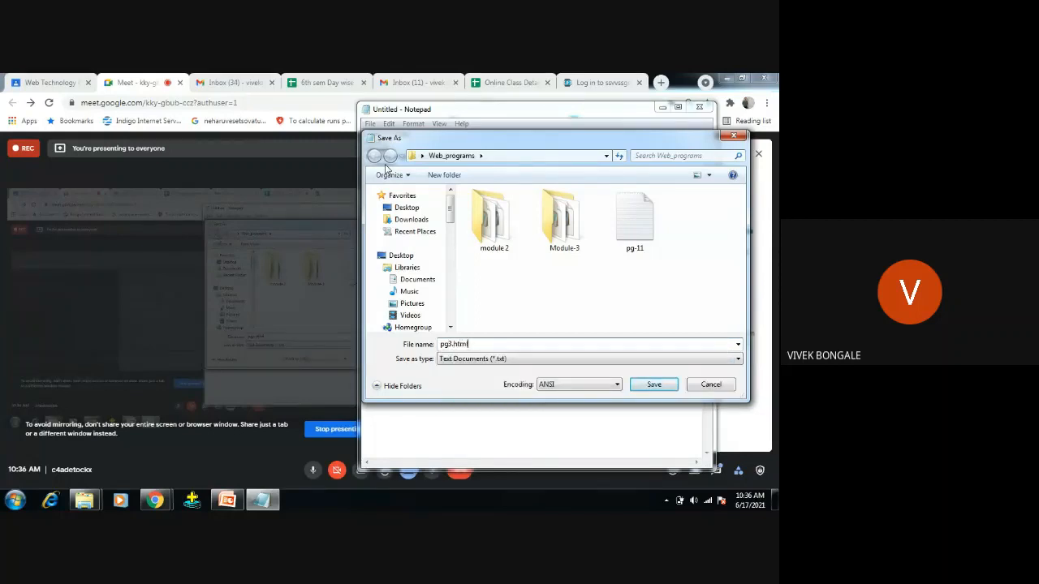
pyautogui.click(734, 359)
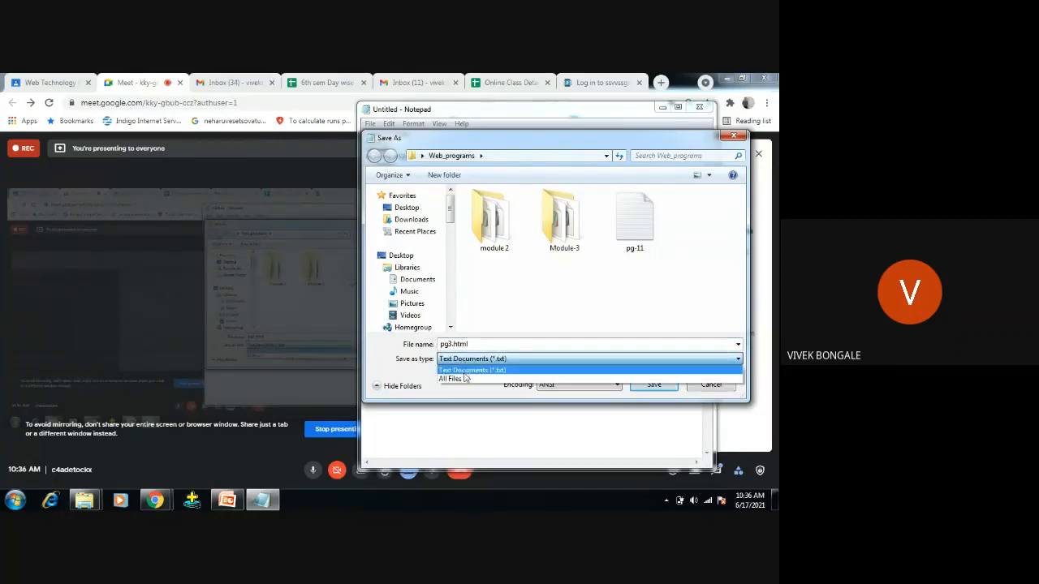
pyautogui.click(452, 380)
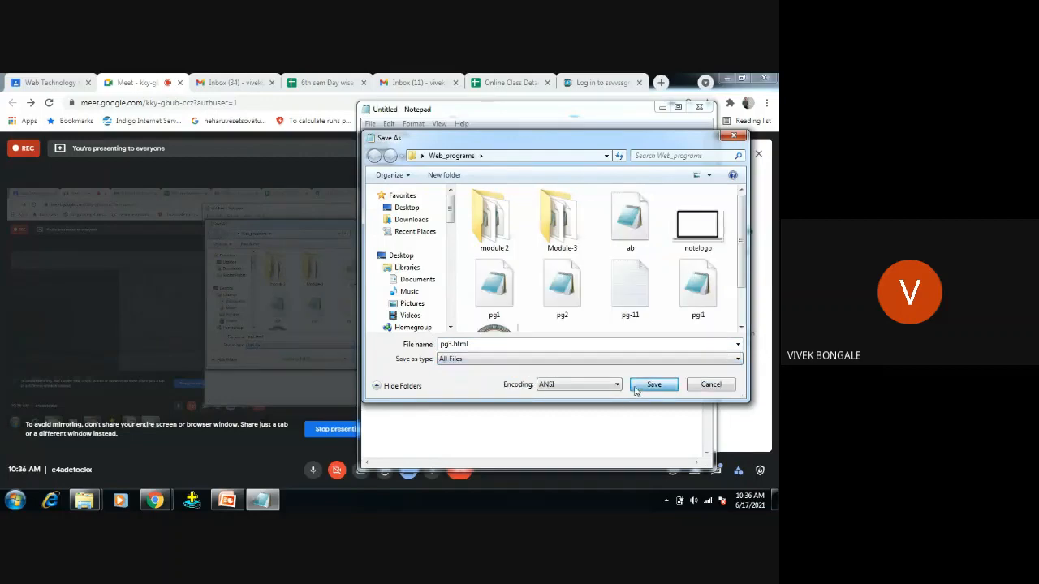
pyautogui.click(652, 383)
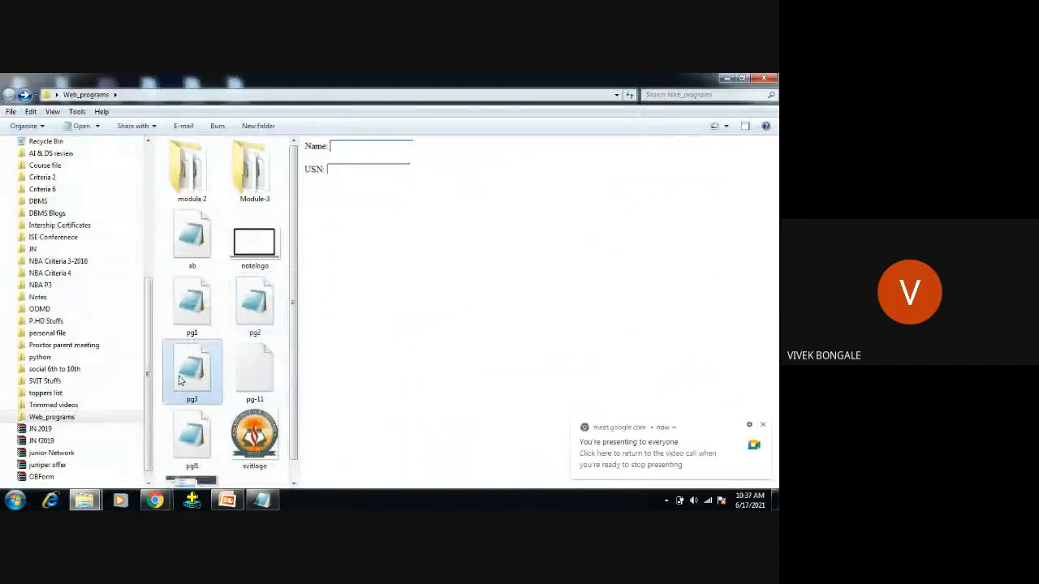
# Open pg3.html in Chrome, try typing in the Name and USN boxes, then return to the Notepad source.
pyautogui.click(192, 370)
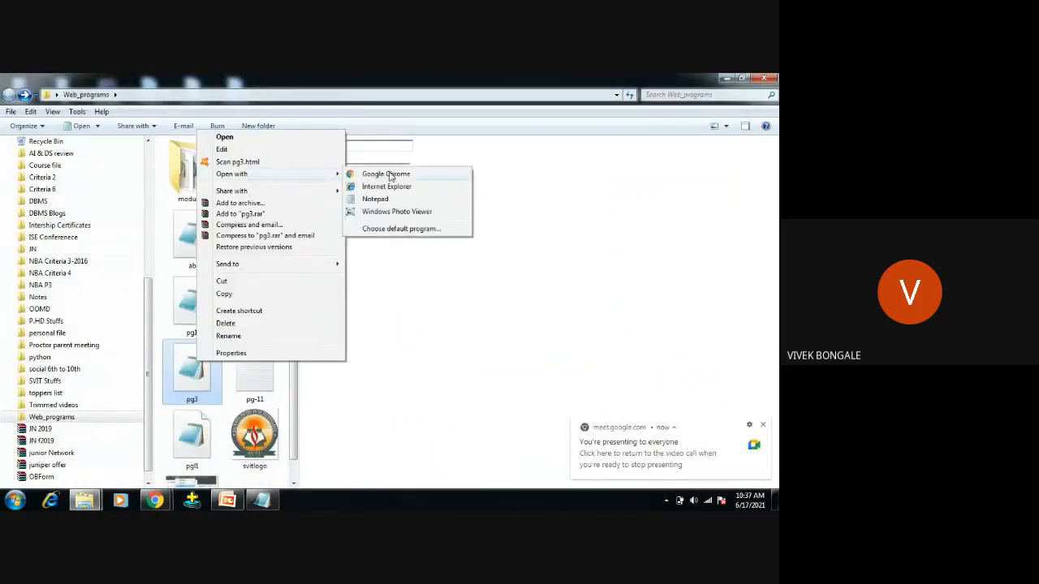
pyautogui.click(387, 174)
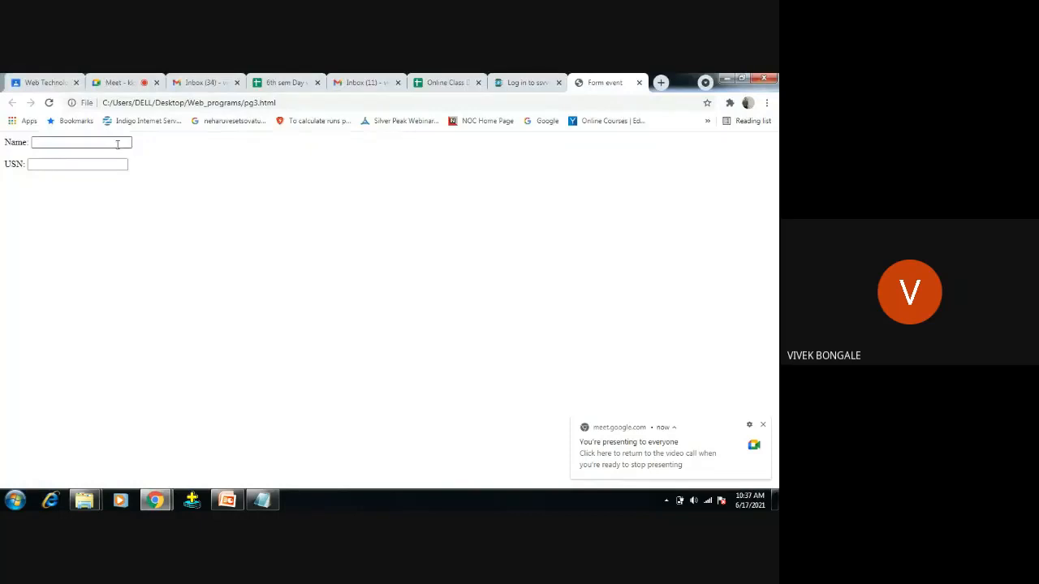
pyautogui.click(78, 164)
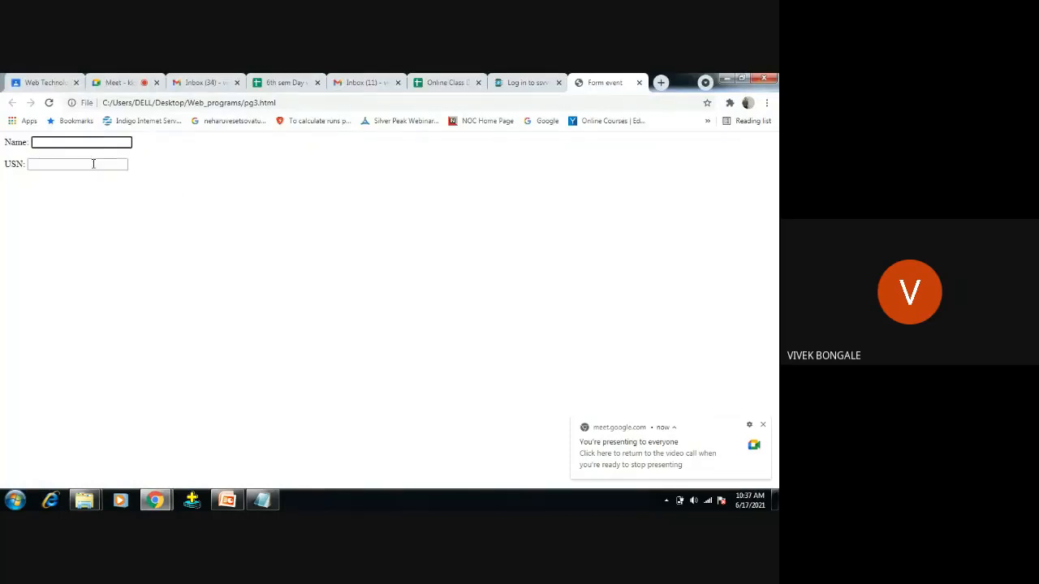
pyautogui.write('rvsdv')
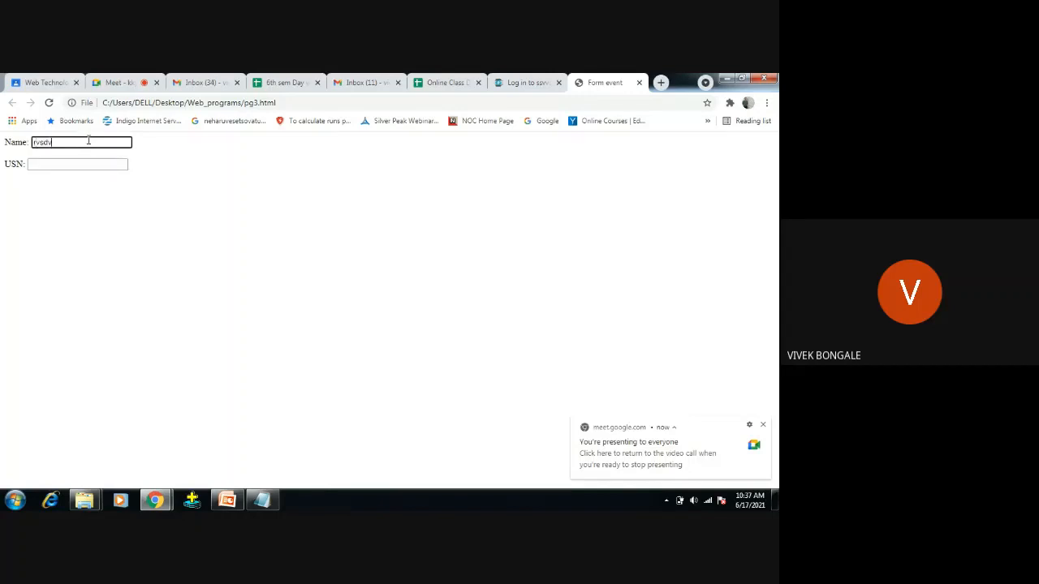
pyautogui.write('vsdv')
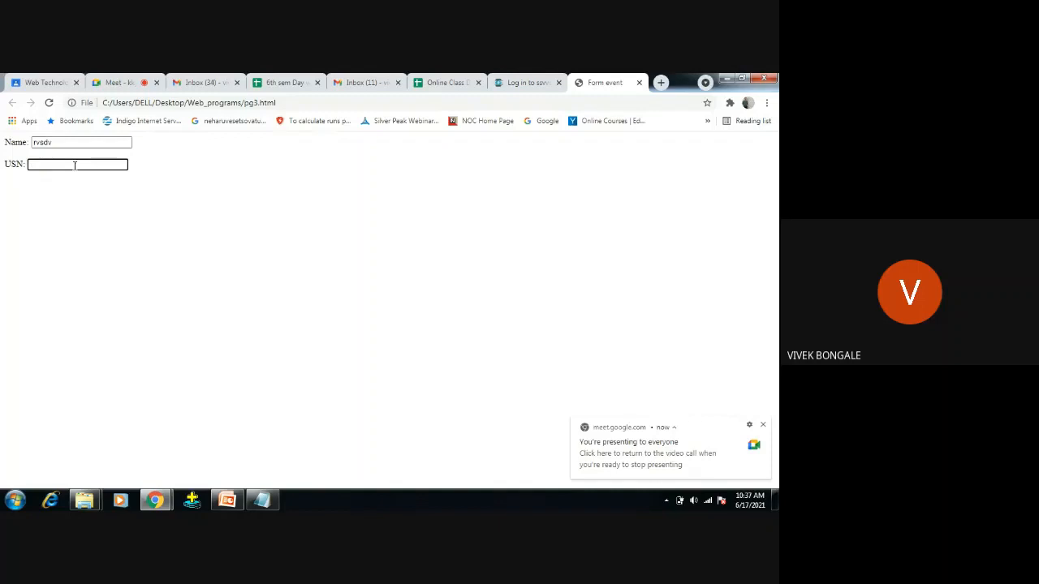
pyautogui.click(81, 143)
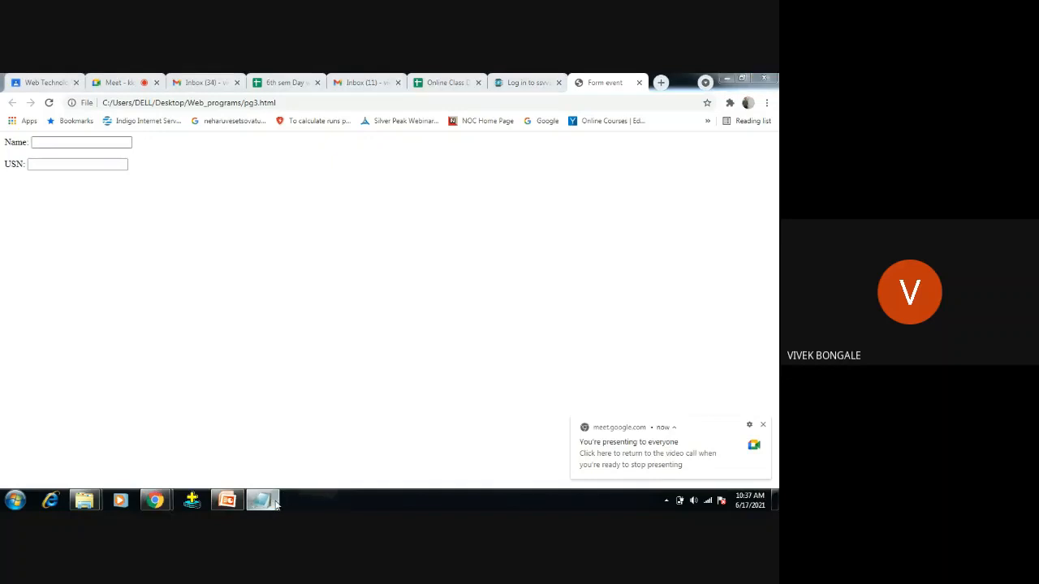
pyautogui.click(263, 500)
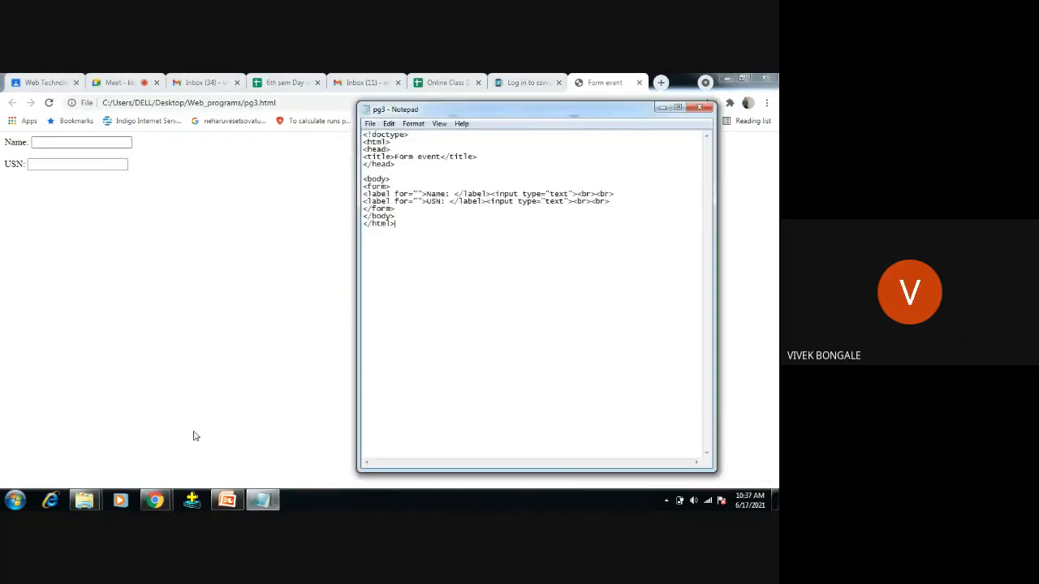
# Review the Form Events slide in PowerPoint, then focus the Name box in the Chrome form.
pyautogui.click(227, 500)
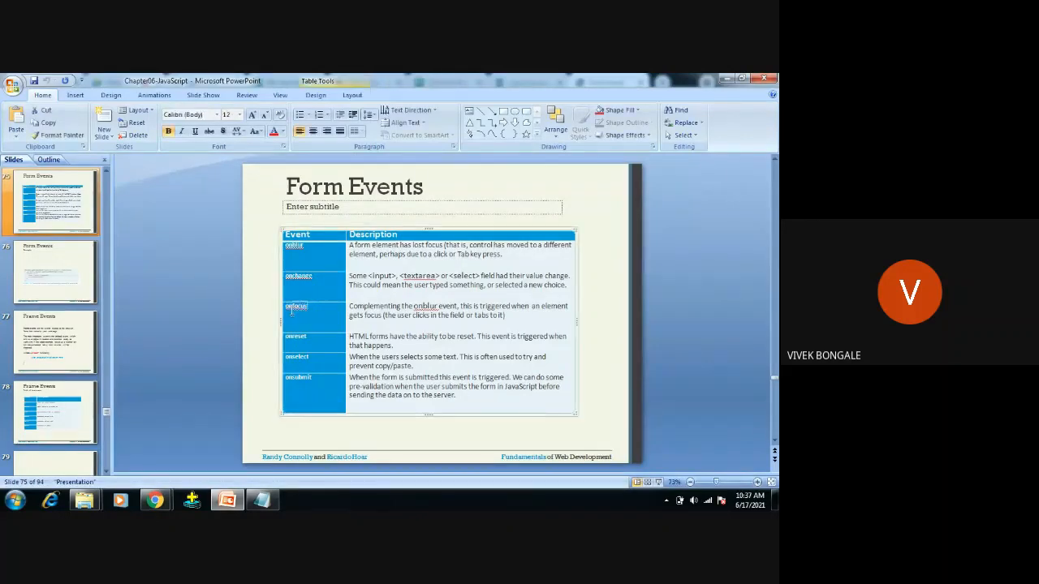
pyautogui.click(254, 431)
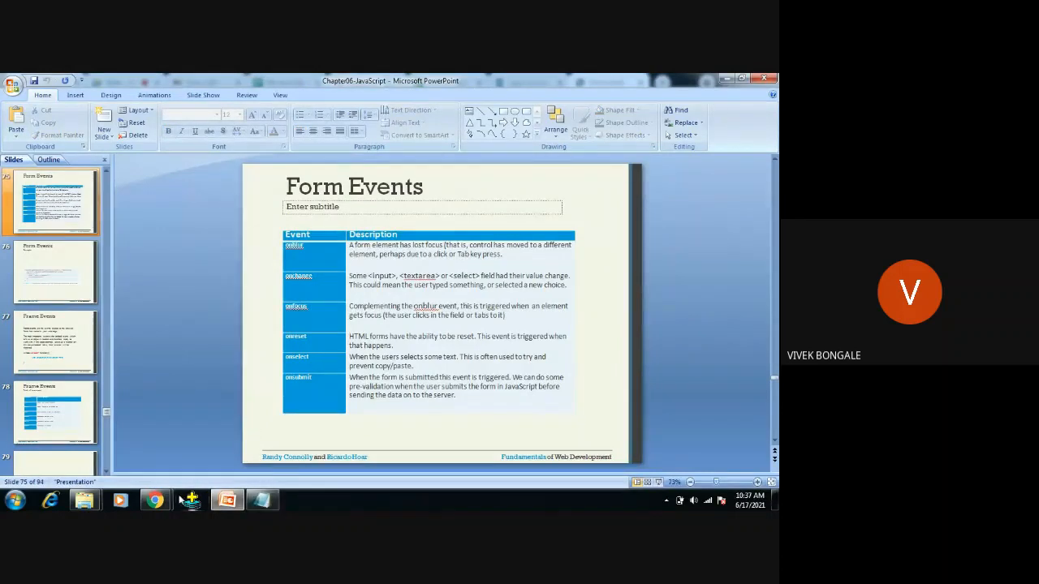
pyautogui.click(154, 500)
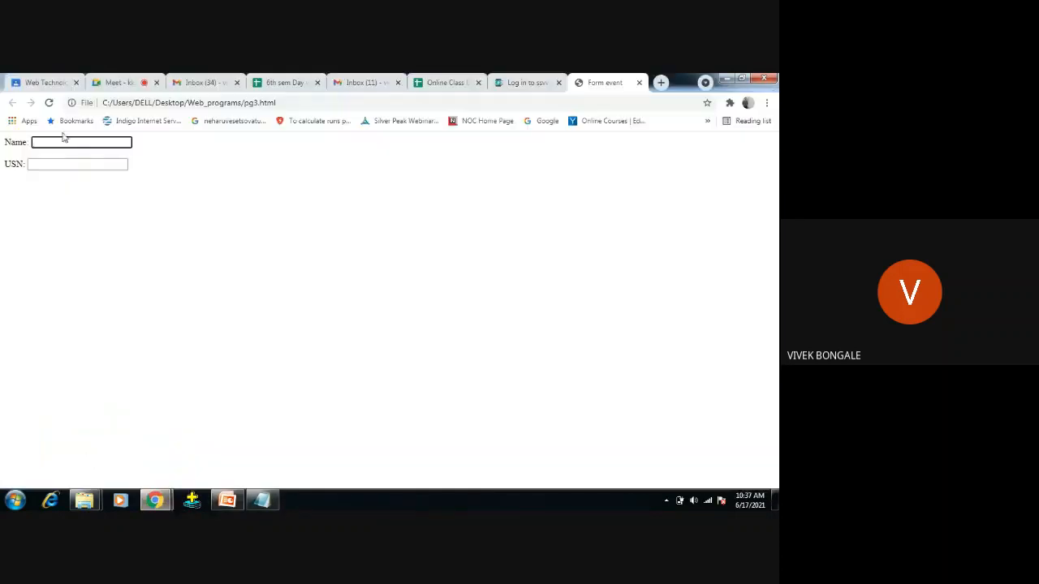
pyautogui.click(81, 143)
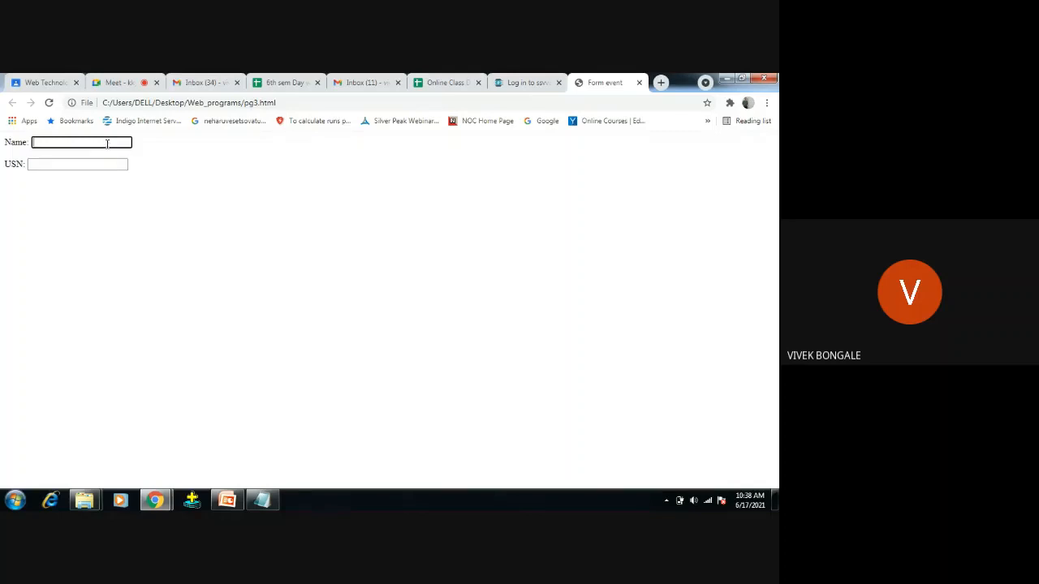
pyautogui.moveTo(210, 442)
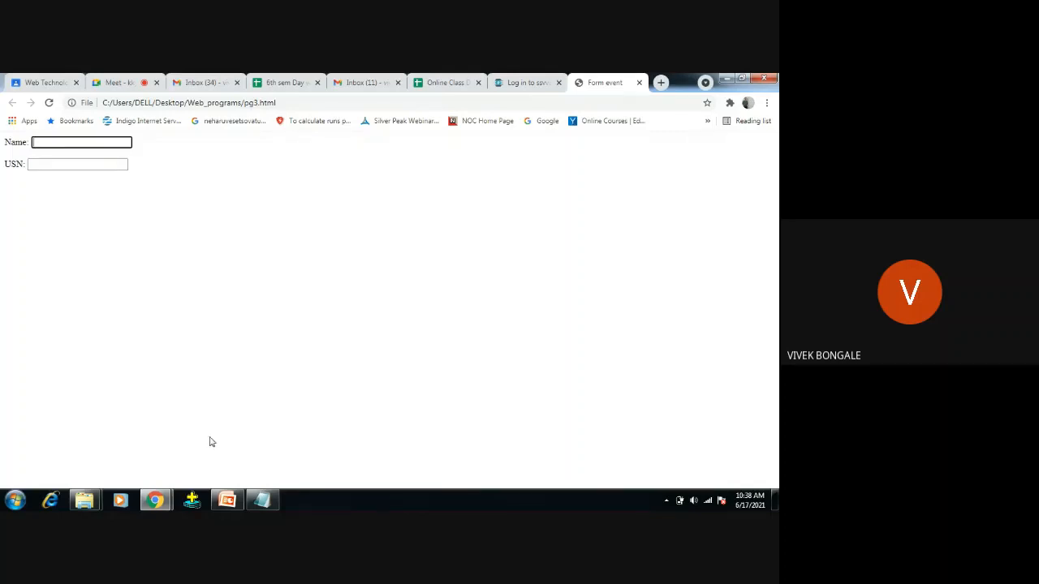
# Return to the Form Events slide and point into its events table.
pyautogui.click(228, 500)
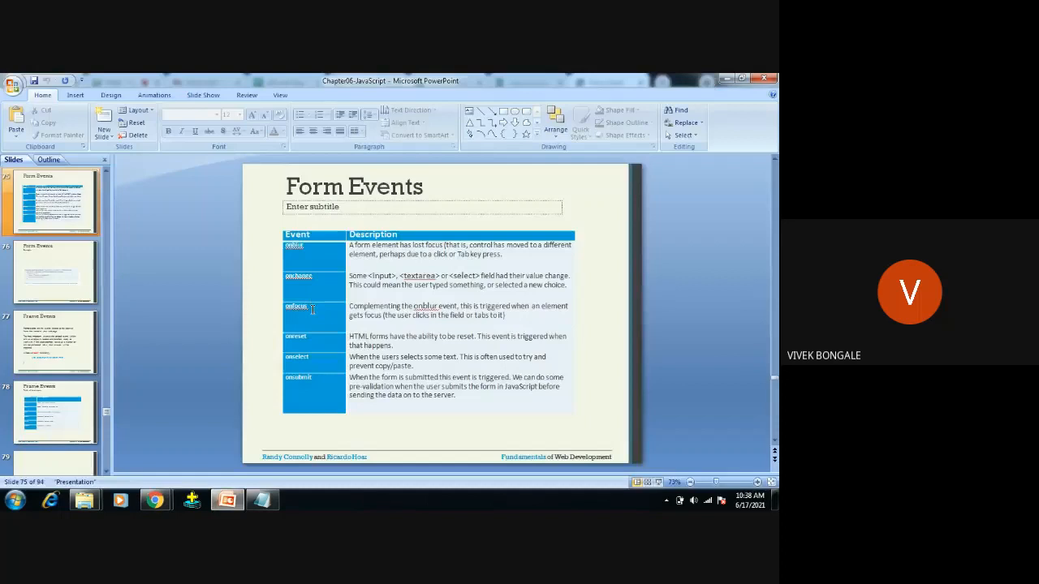
pyautogui.click(311, 268)
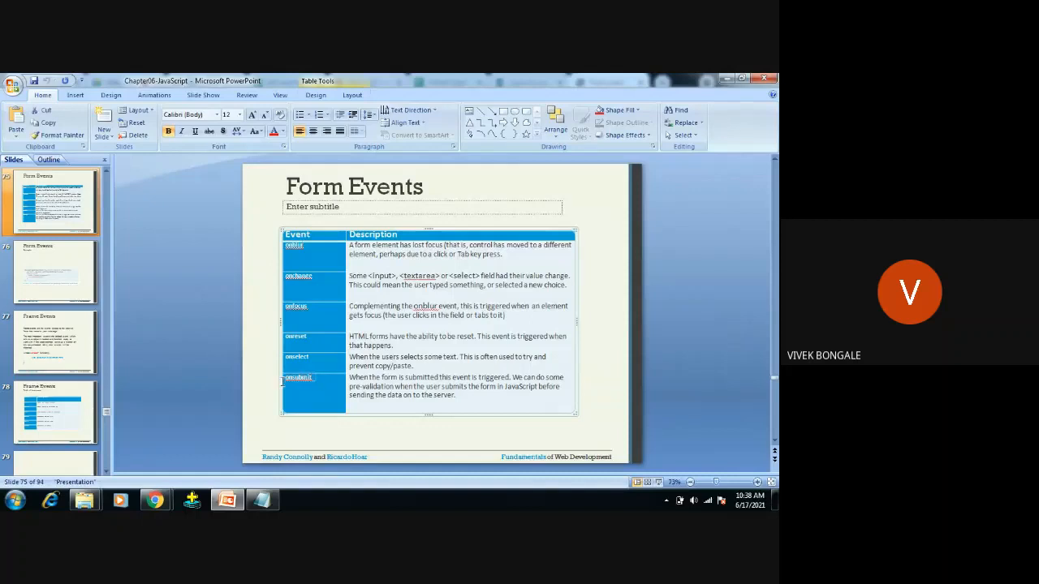
pyautogui.click(210, 309)
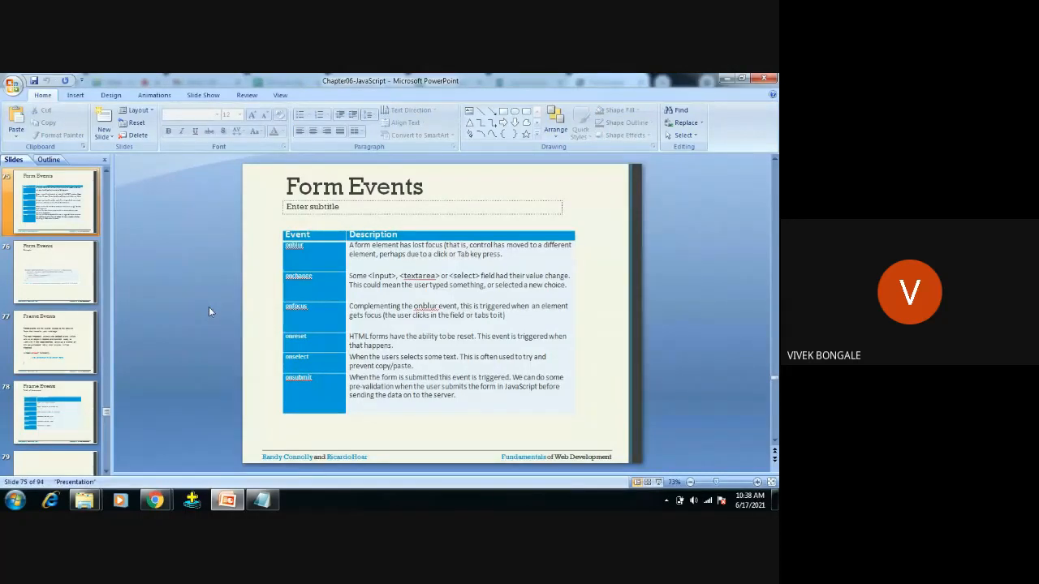
pyautogui.moveTo(250, 341)
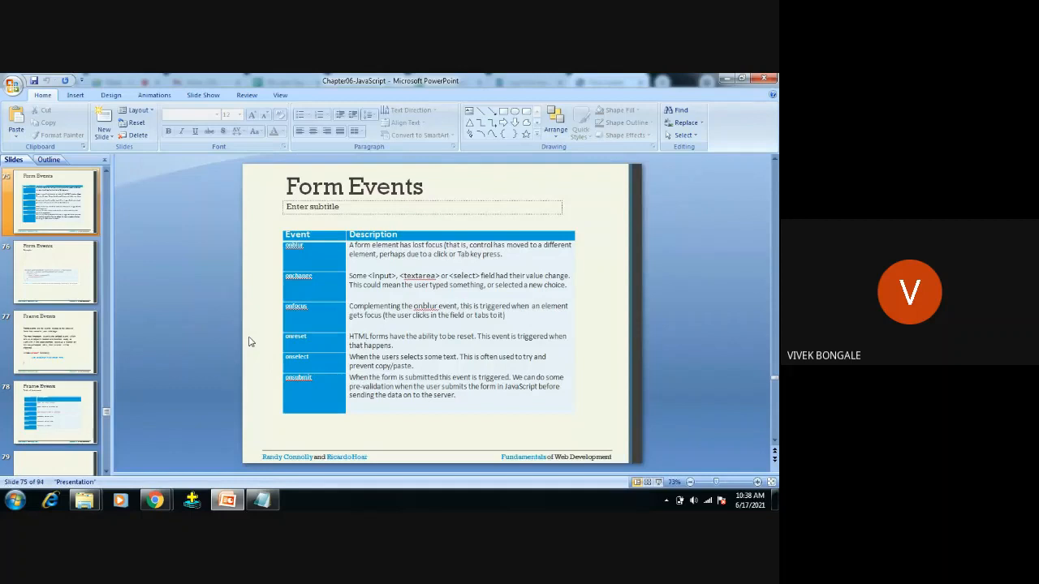
pyautogui.moveTo(269, 364)
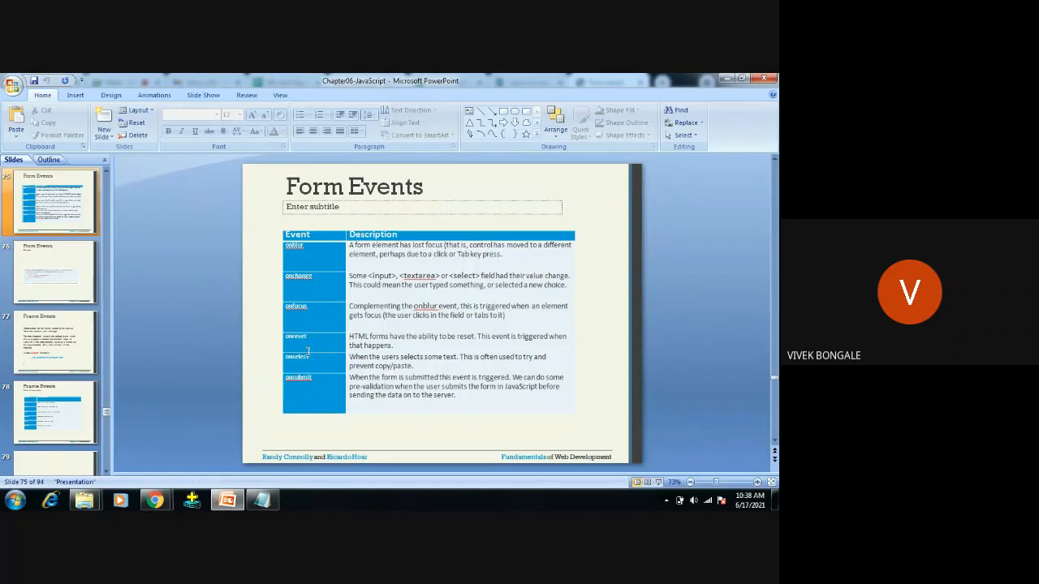
pyautogui.moveTo(315, 309)
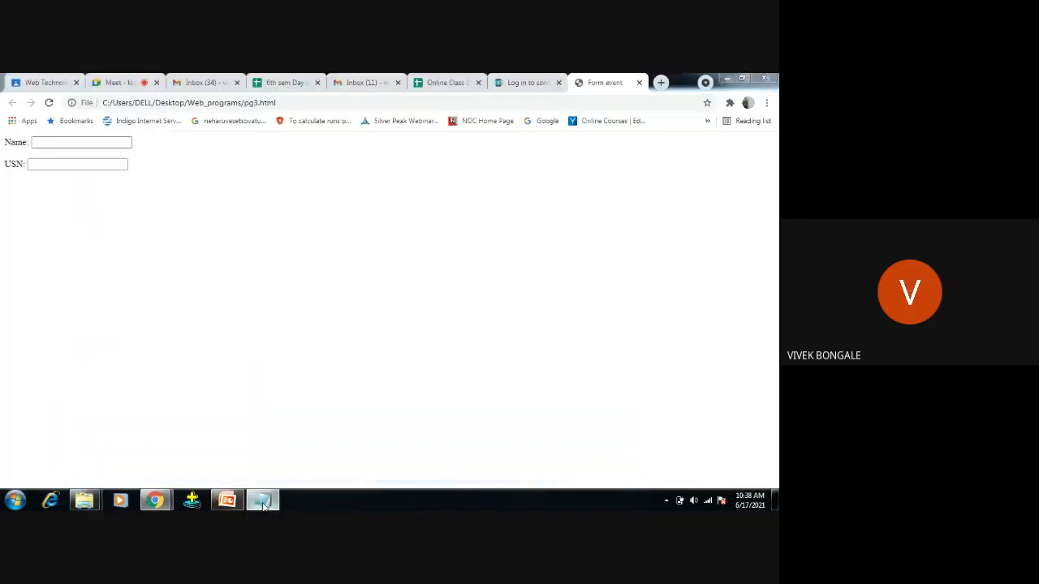
# Add id="a" and onfocus="abc()" attributes to the Name input in the source.
pyautogui.click(262, 500)
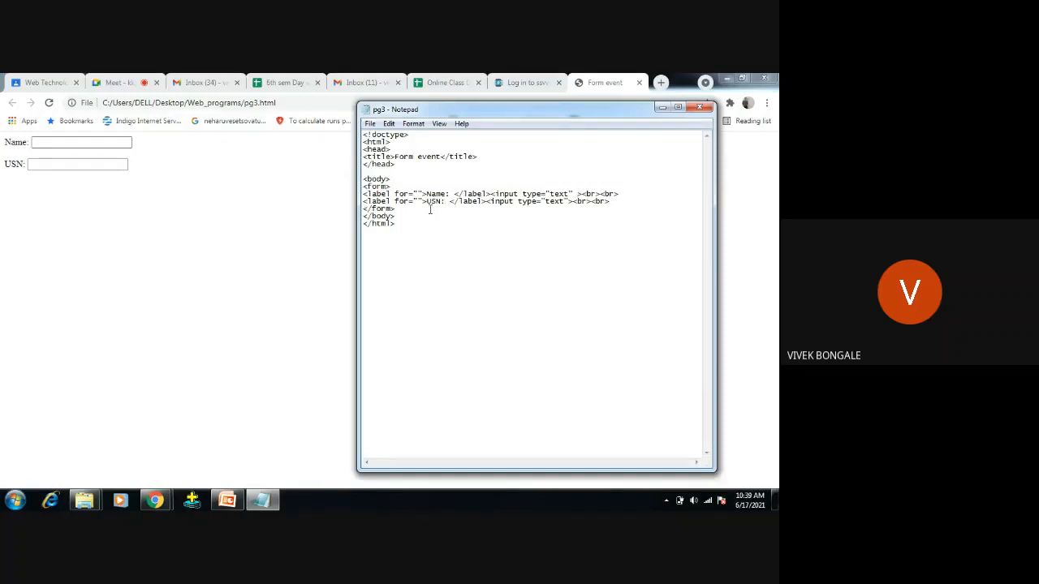
pyautogui.write('id=')
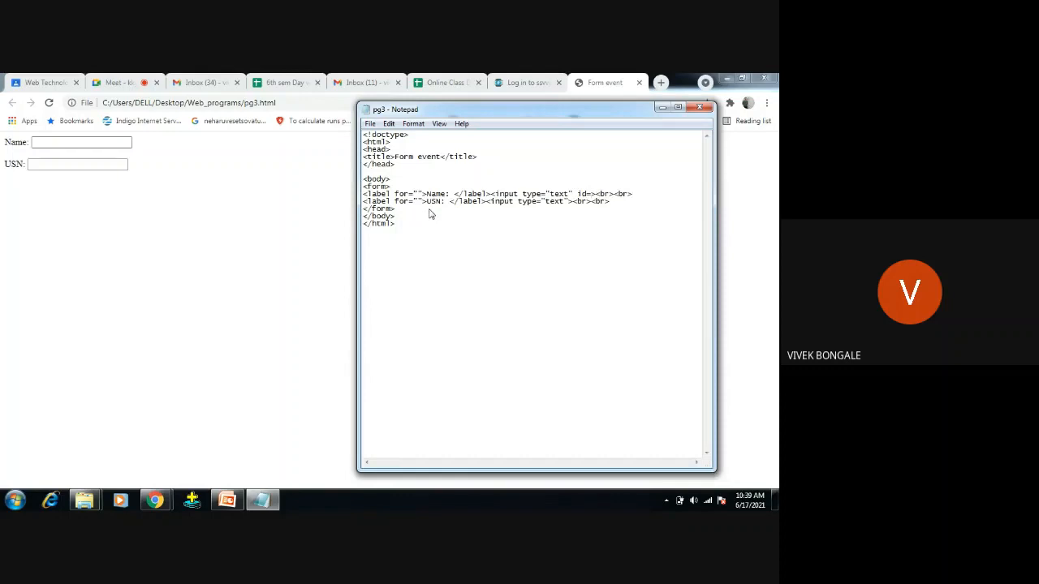
pyautogui.write('a"')
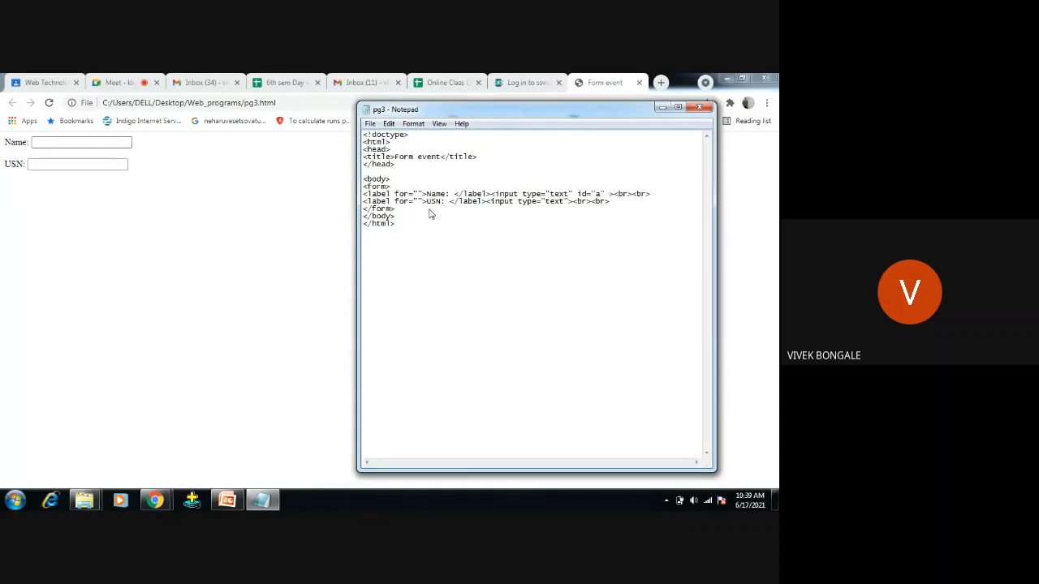
pyautogui.write('onf')
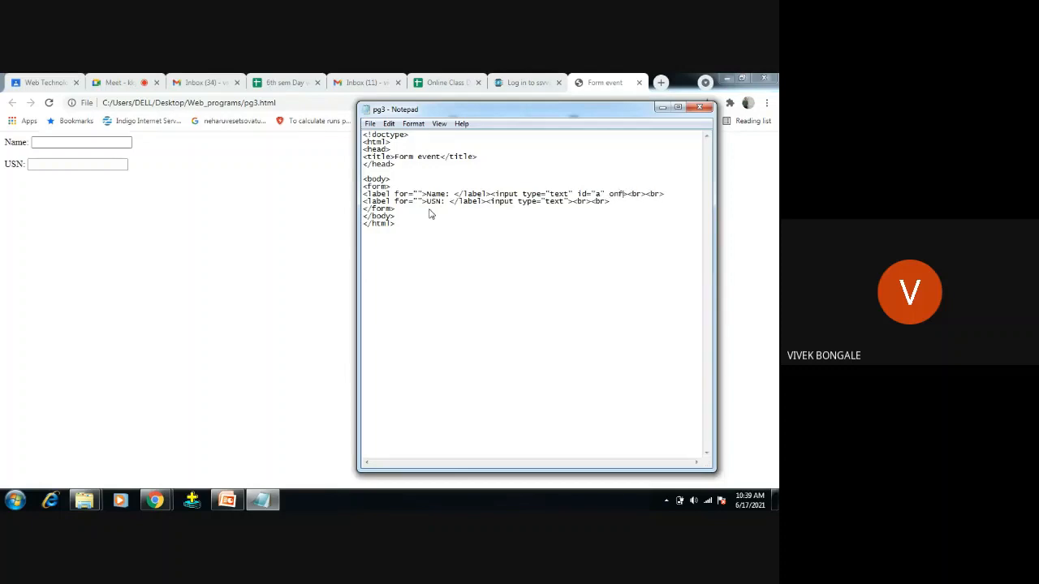
pyautogui.write('ocus')
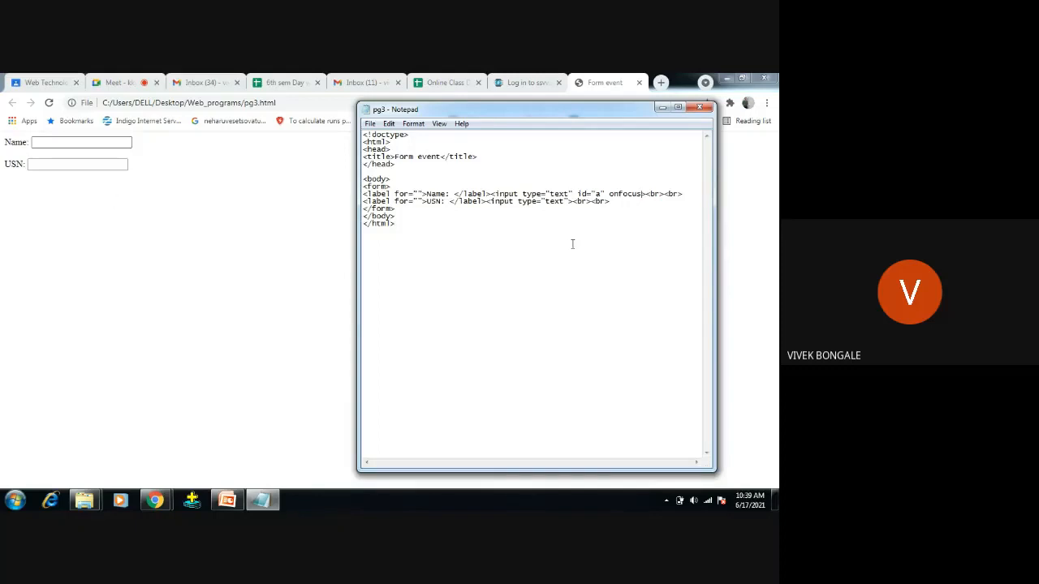
pyautogui.moveTo(594, 221)
pyautogui.write('="')
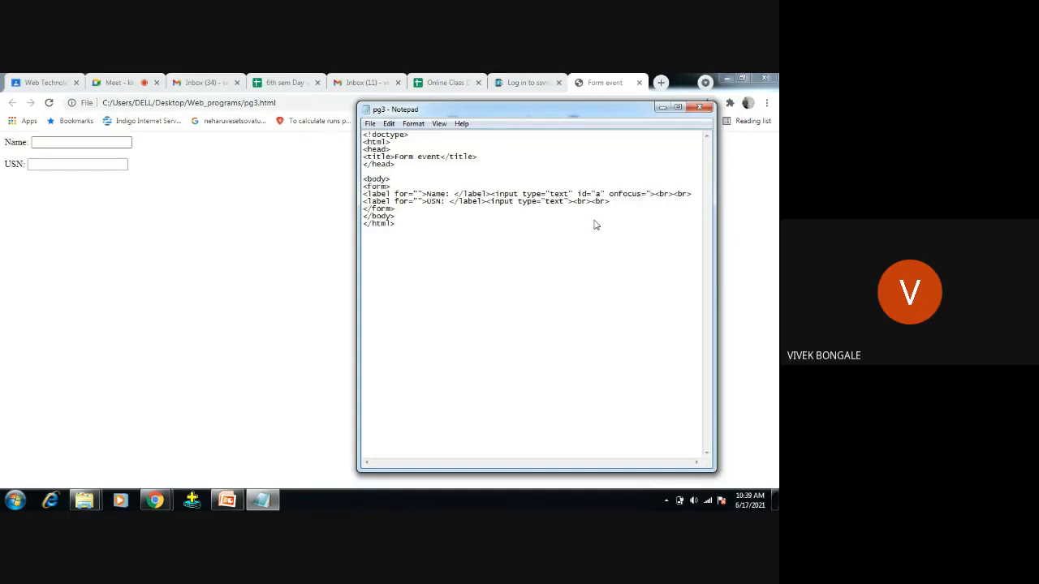
pyautogui.write('abc')
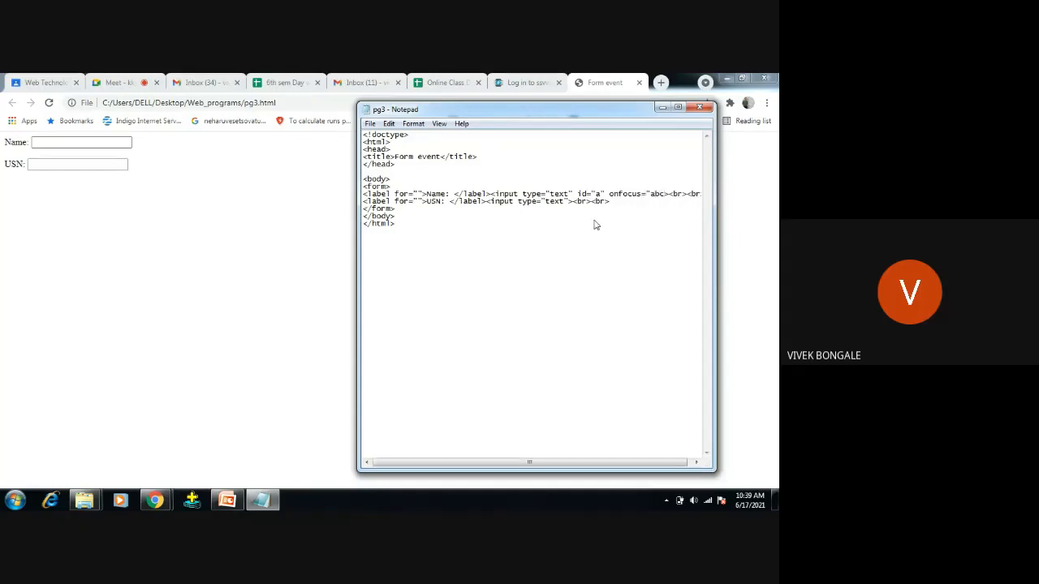
pyautogui.write('()')
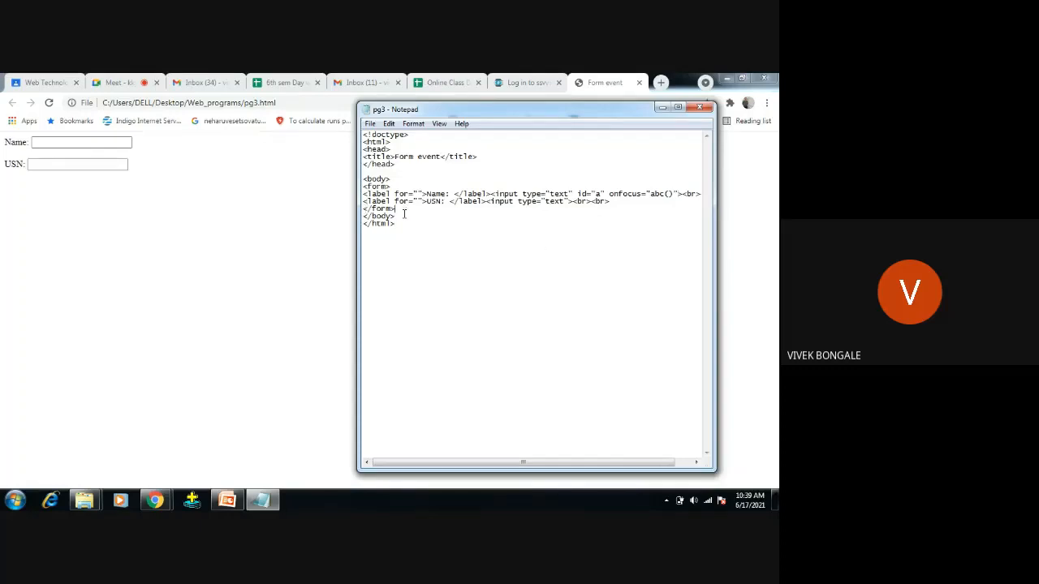
# Open a <script> block defining function abc with document.getElementById("a").
pyautogui.write('<sc')
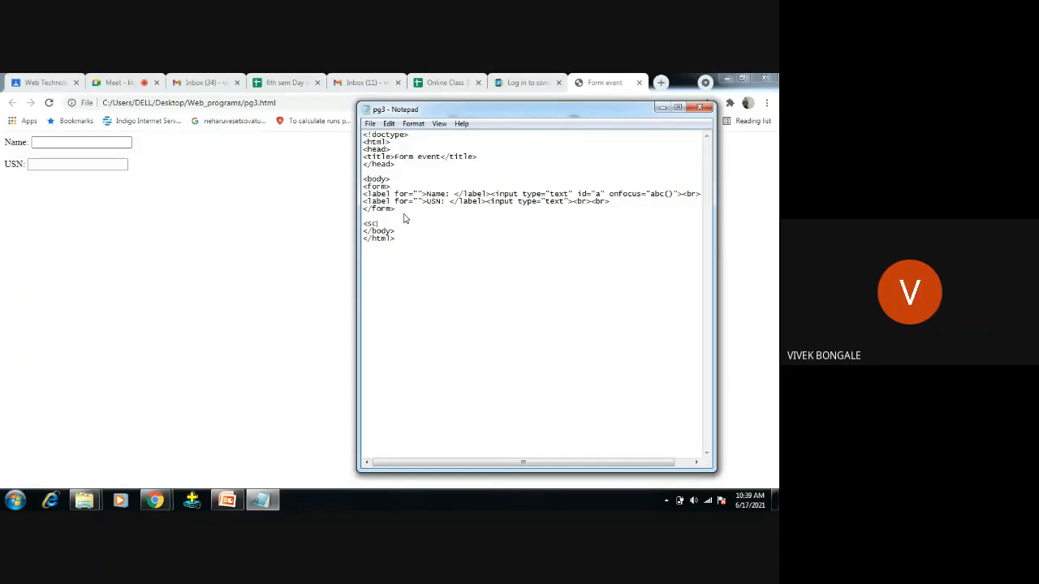
pyautogui.write('ript>')
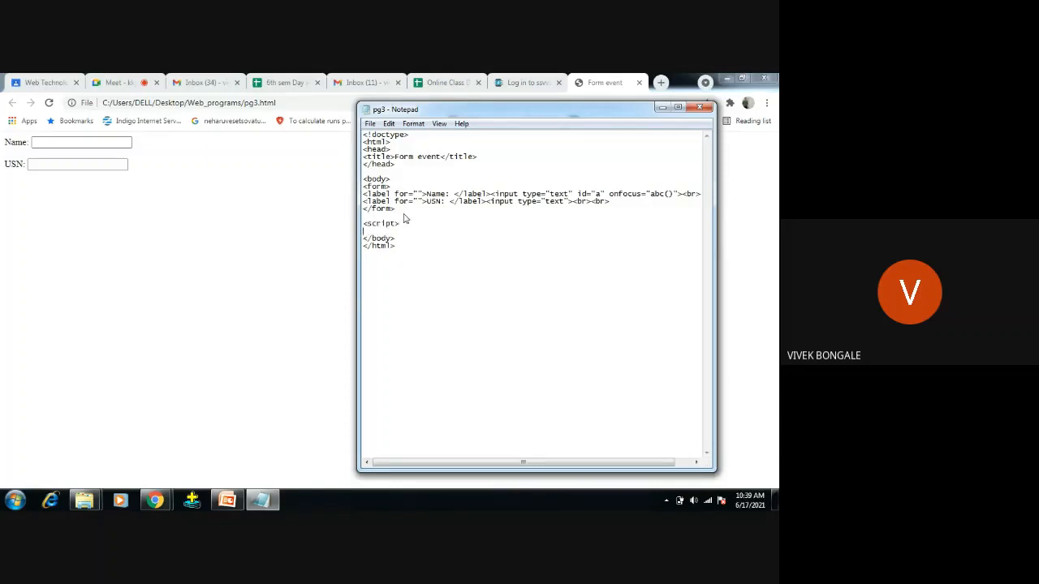
pyautogui.write('function')
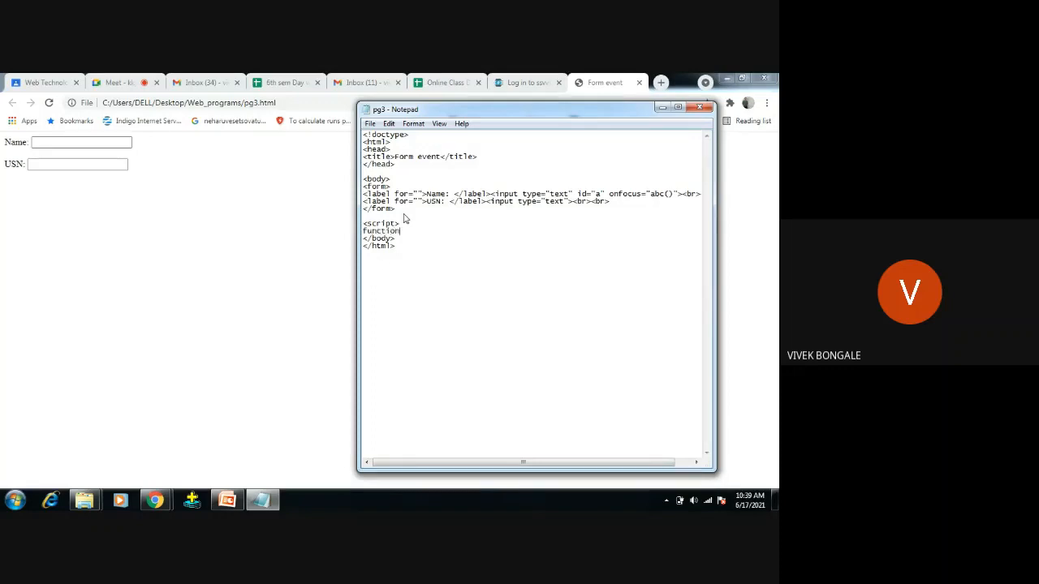
pyautogui.write('abc(')
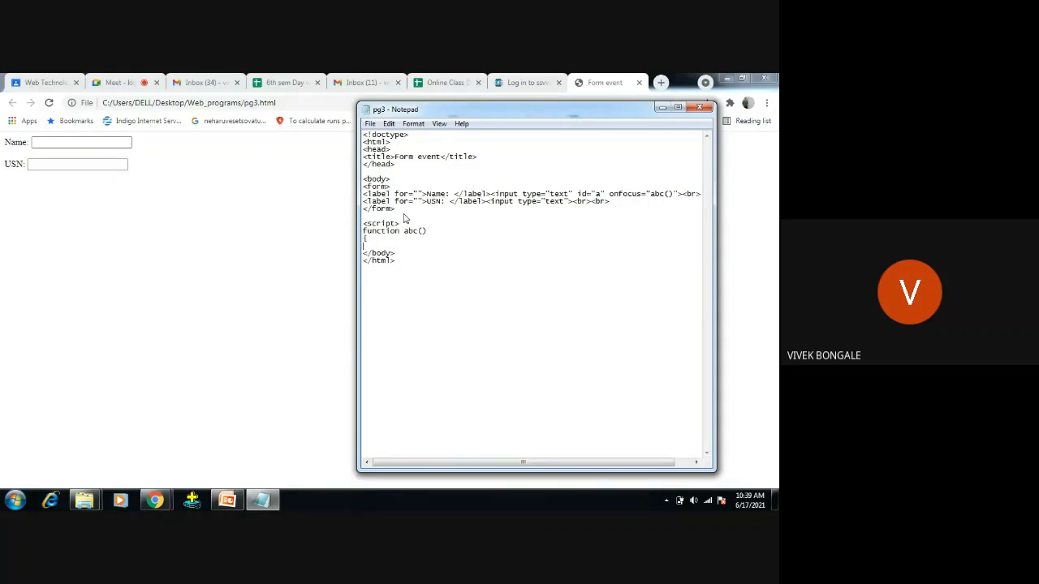
pyautogui.write('documen')
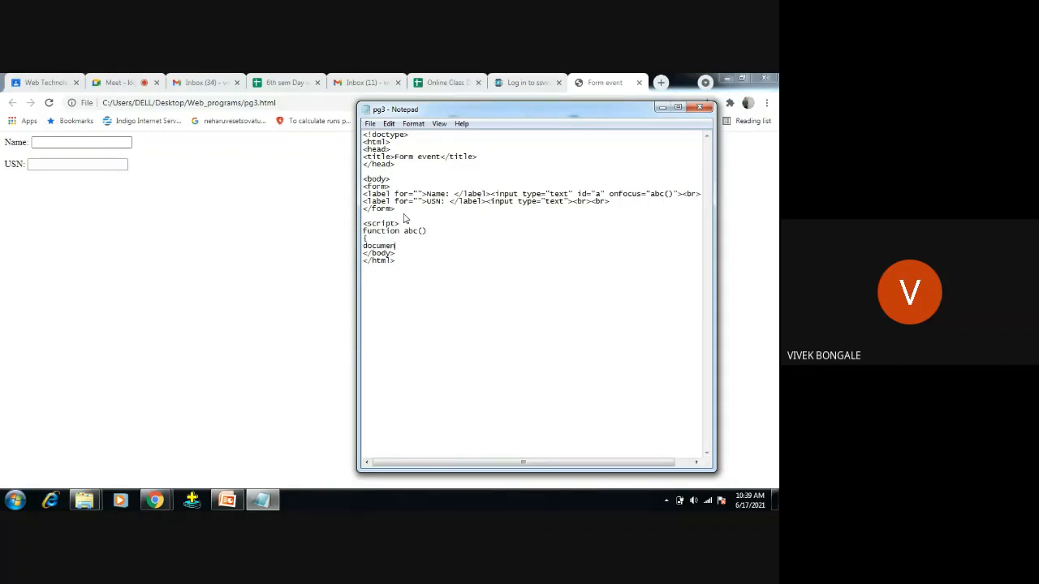
pyautogui.write('t.ge')
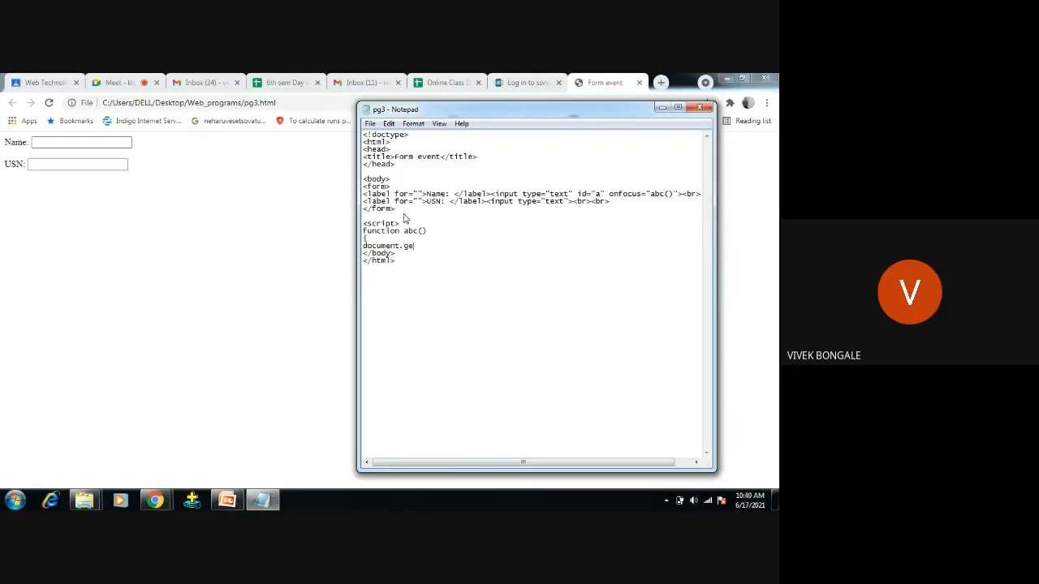
pyautogui.write('tEl')
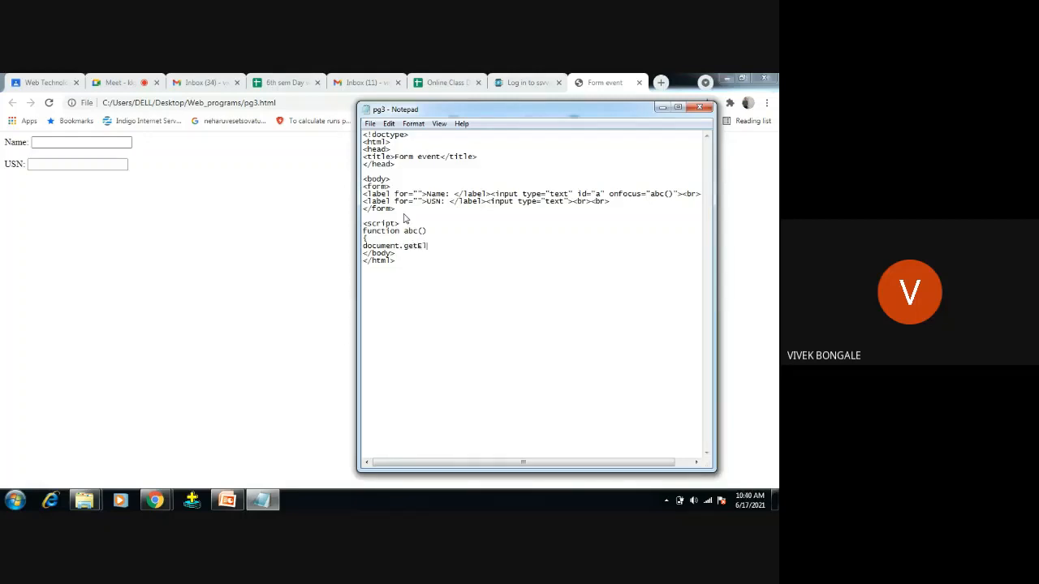
pyautogui.write('ement')
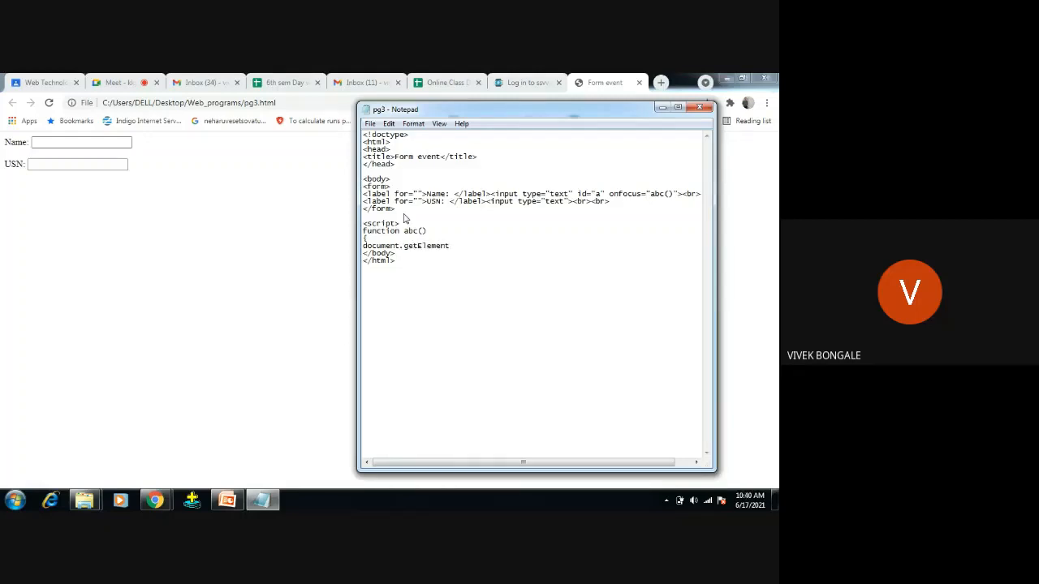
pyautogui.write('ById')
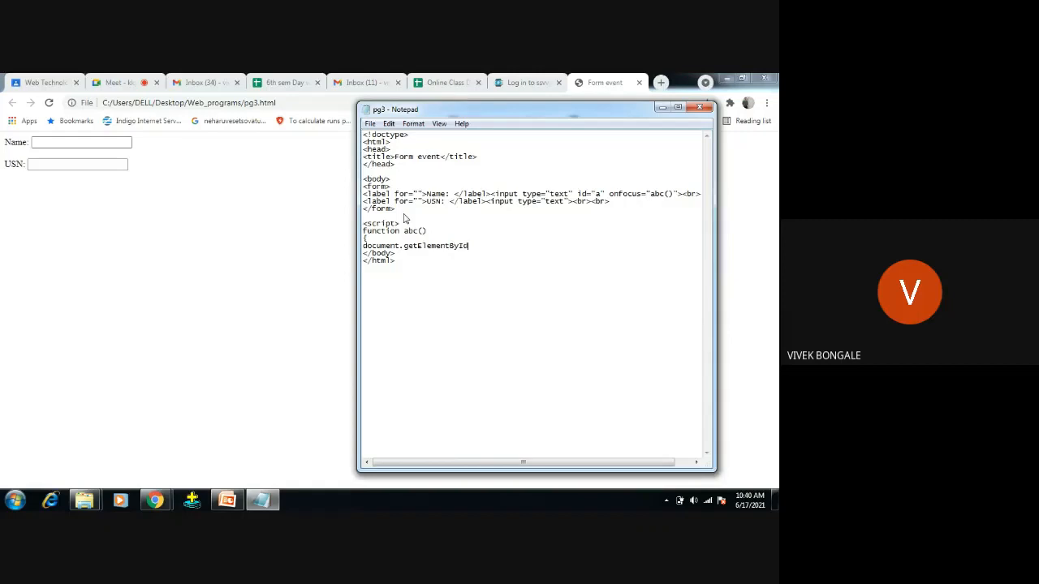
pyautogui.write('(')
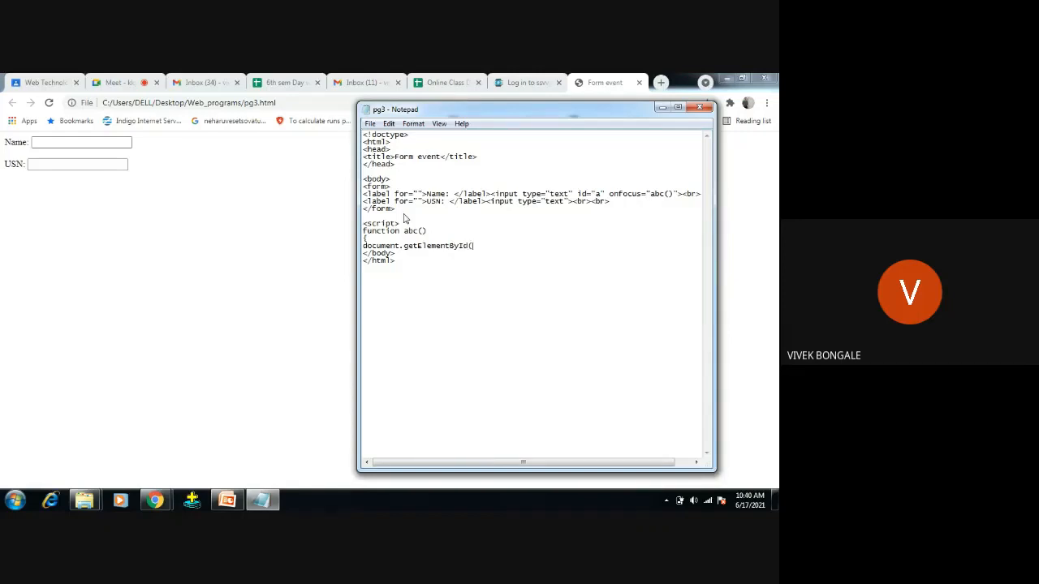
pyautogui.write('"a")')
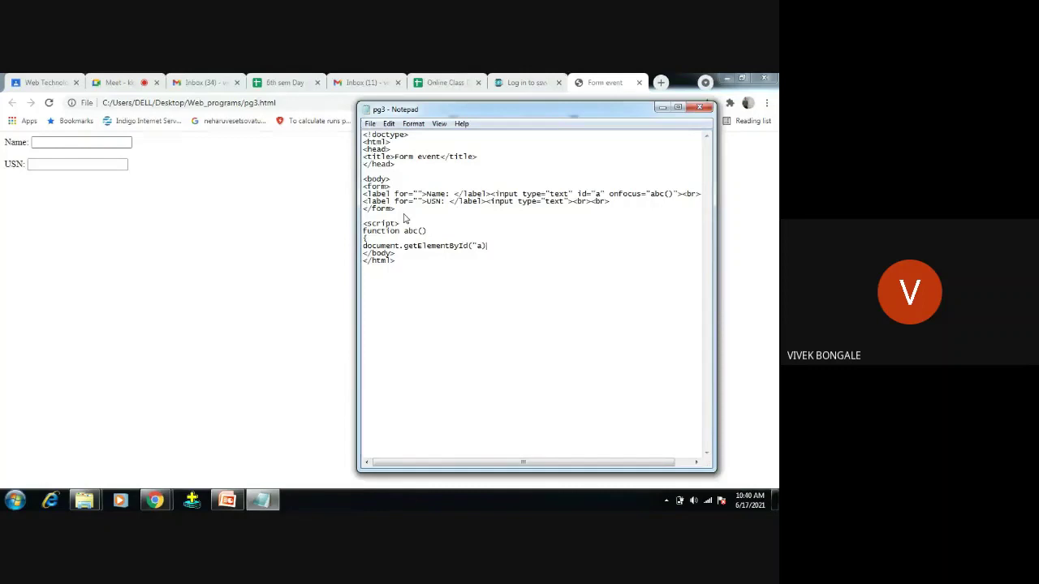
pyautogui.write('.')
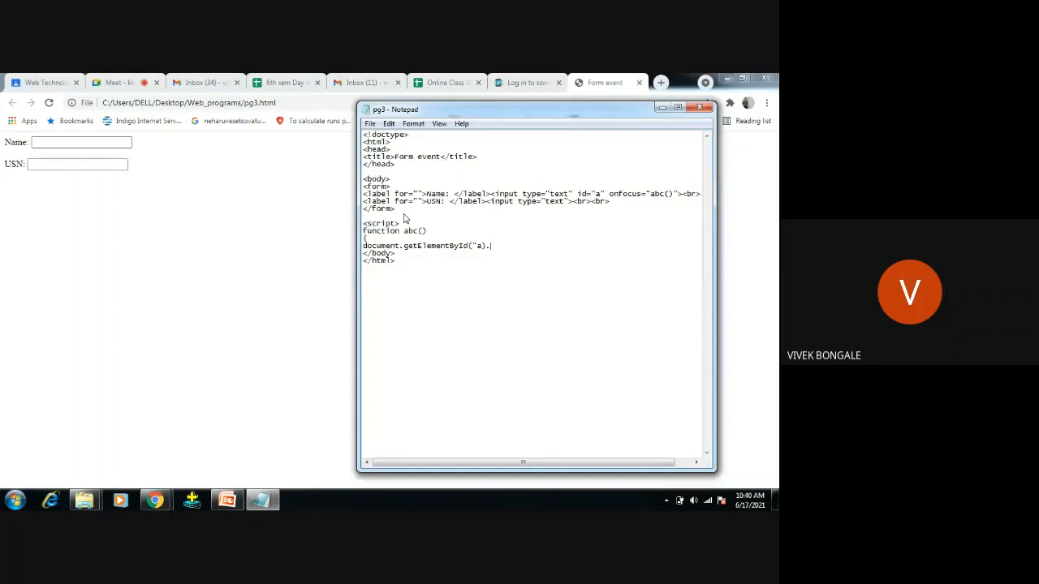
# Set .style.background = "yellow"; in abc and close the script tag.
pyautogui.write('style.bac')
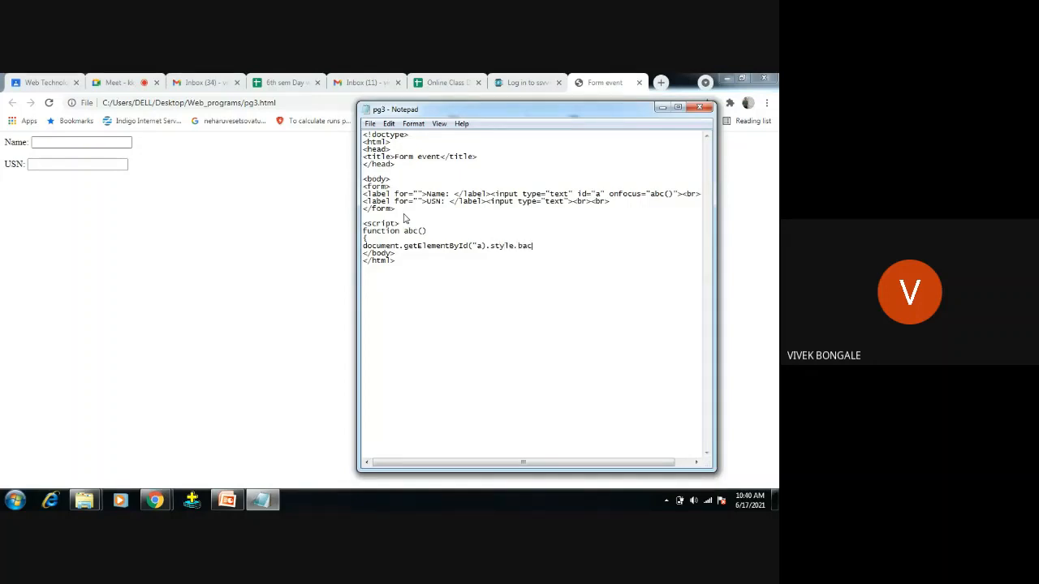
pyautogui.write('kground')
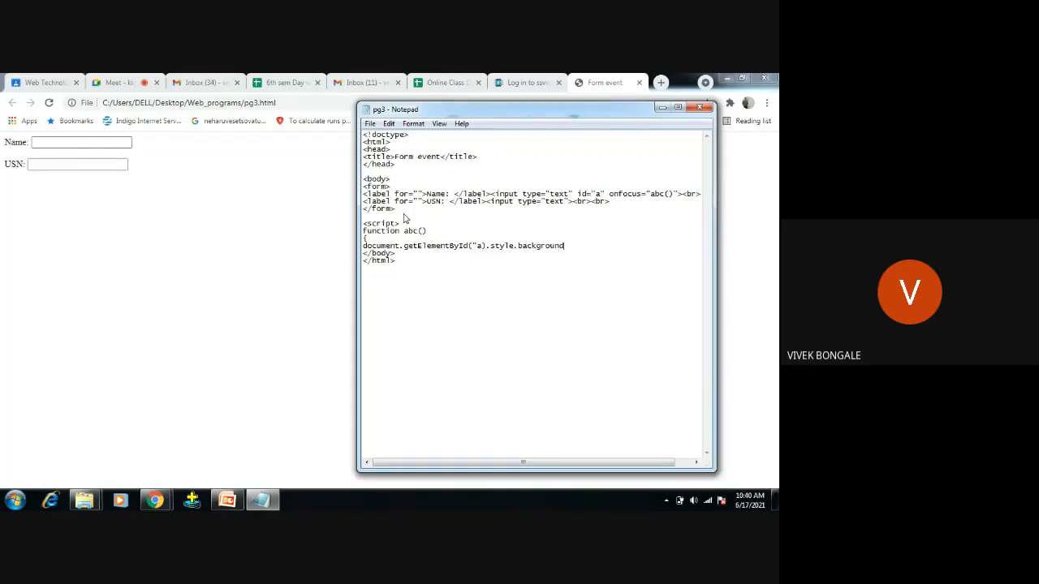
pyautogui.click(81, 143)
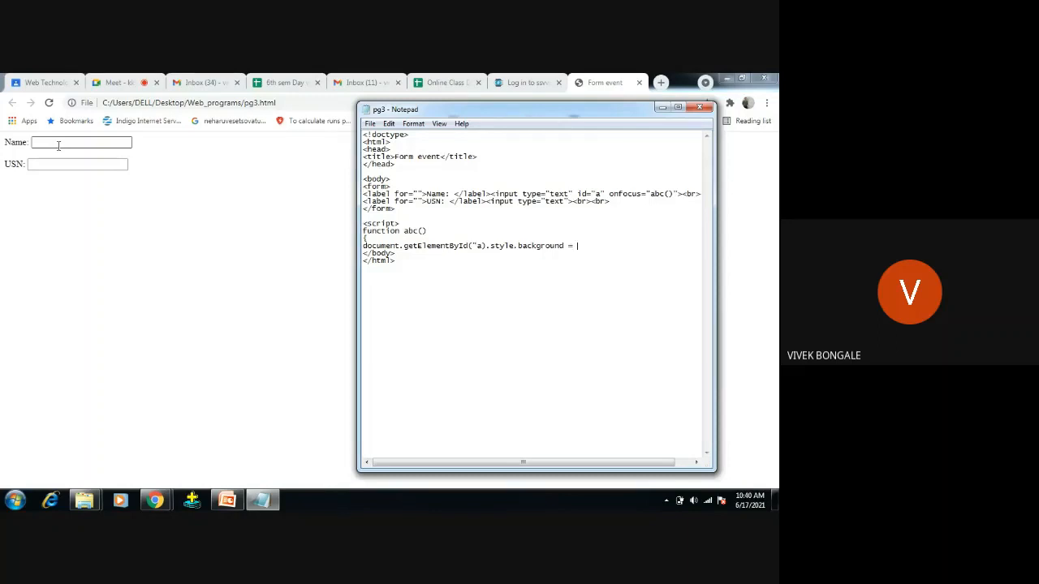
pyautogui.write('"yello')
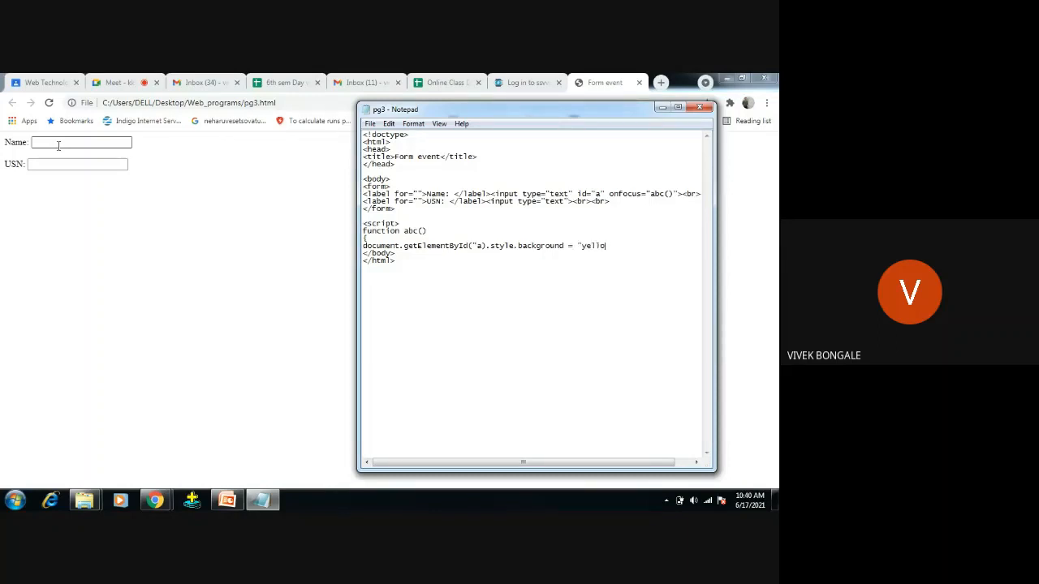
pyautogui.write('w')
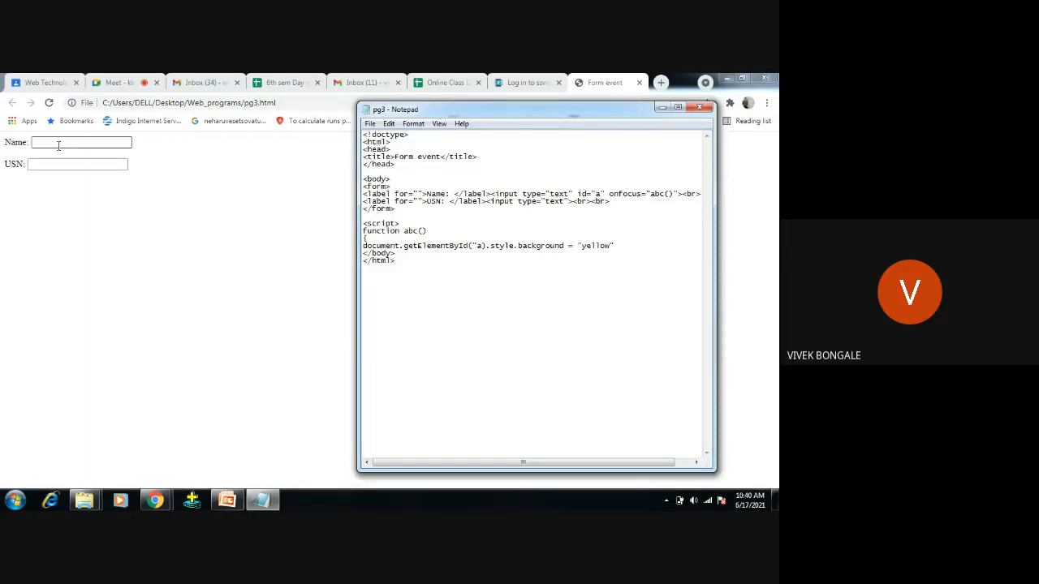
pyautogui.write(';')
pyautogui.write('</script')
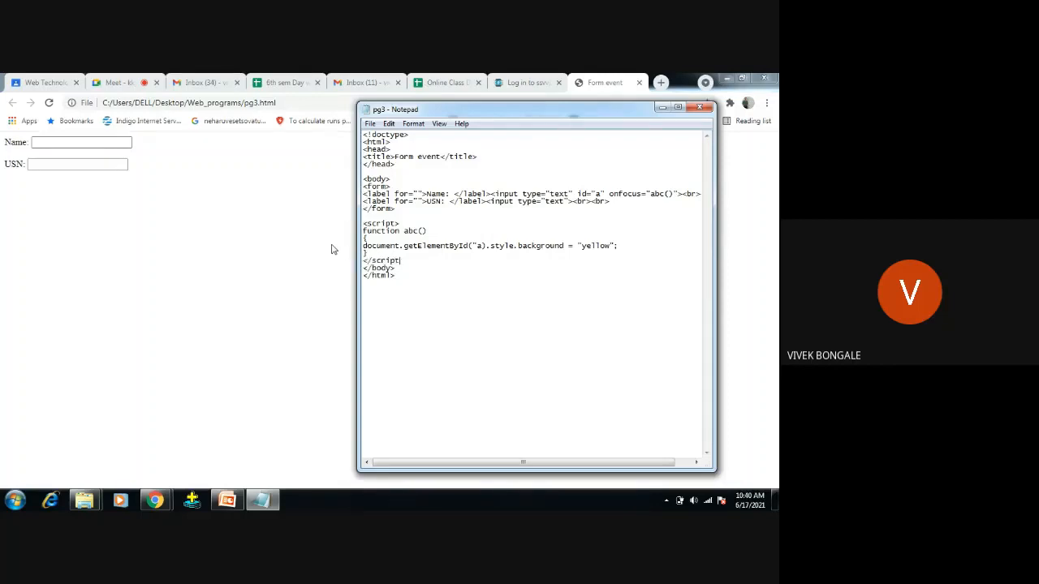
pyautogui.write('>')
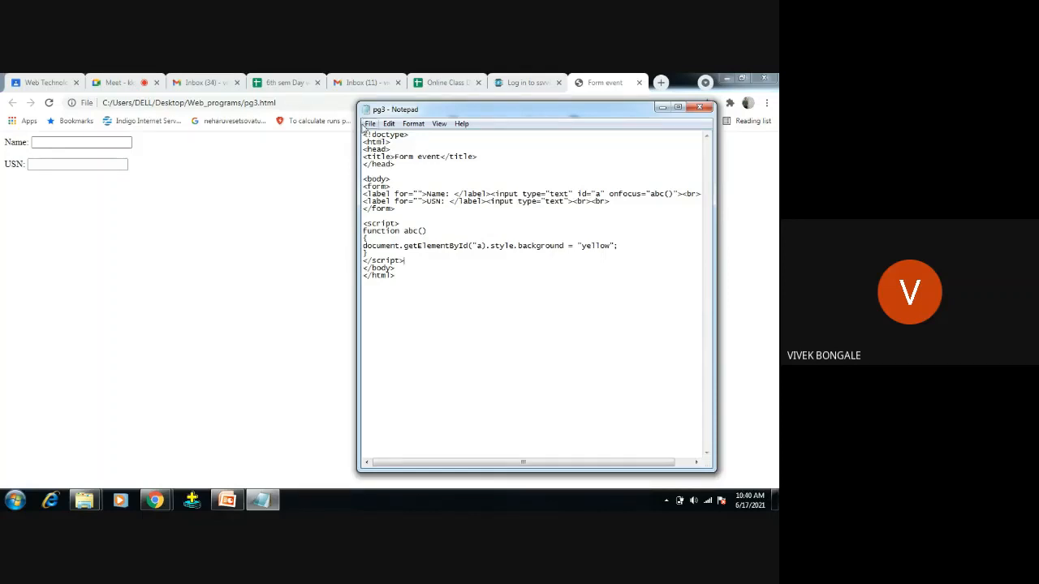
# Reload pg3.html in Chrome to see the Name box turn yellow on focus, then return to the code.
pyautogui.click(370, 124)
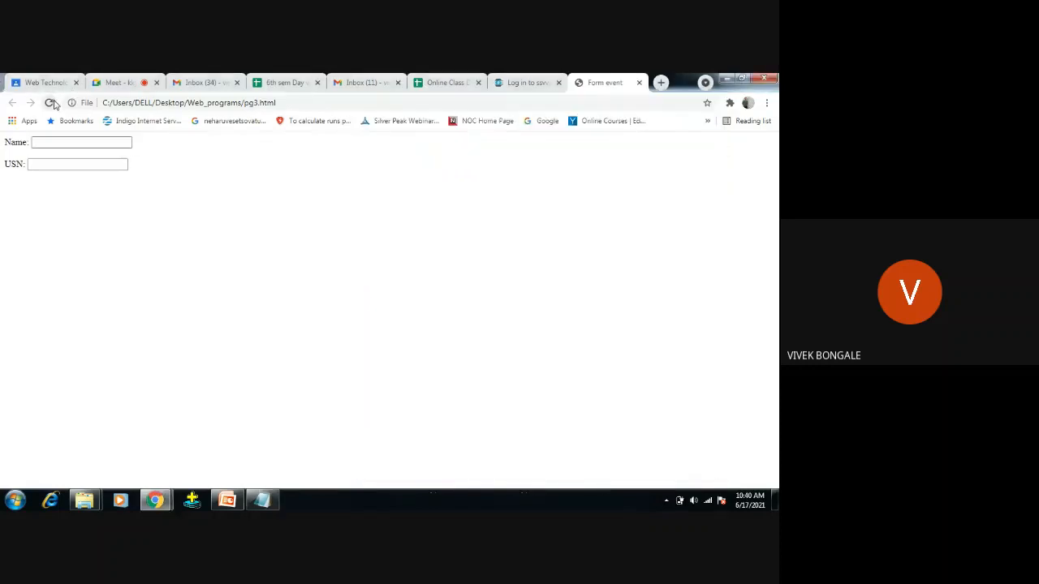
pyautogui.click(81, 143)
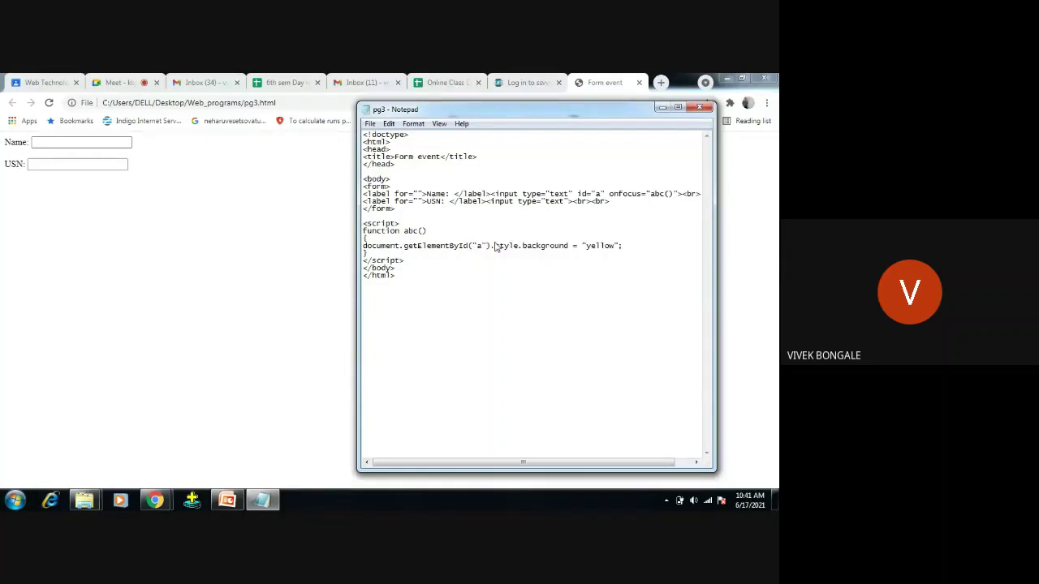
pyautogui.click(370, 124)
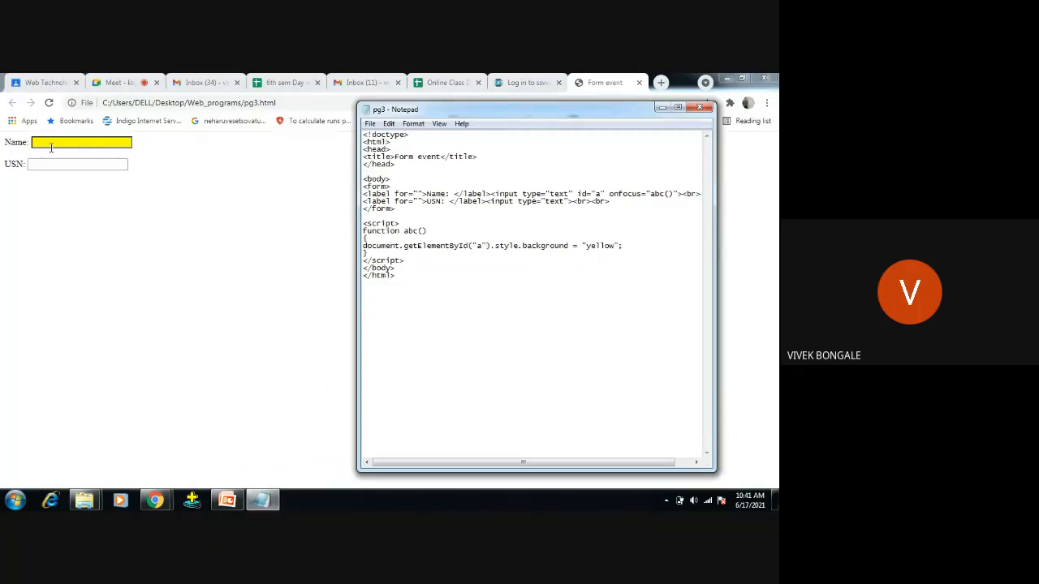
pyautogui.moveTo(133, 166)
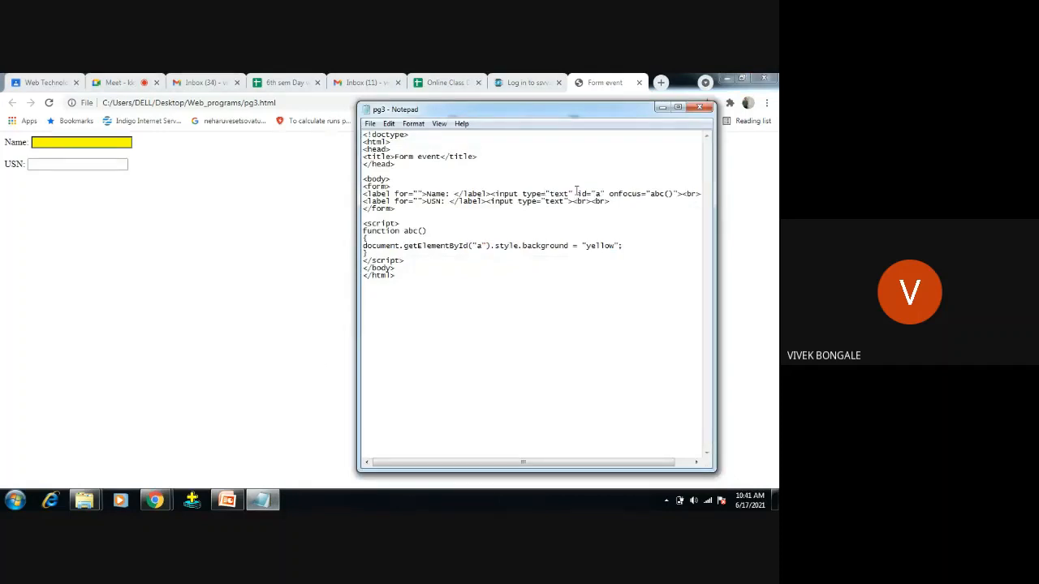
# Give the USN input id "b" with onfocus abc(), and add a line in abc setting b's background blue, then save.
pyautogui.moveTo(576, 193); pyautogui.dragTo(663, 194)
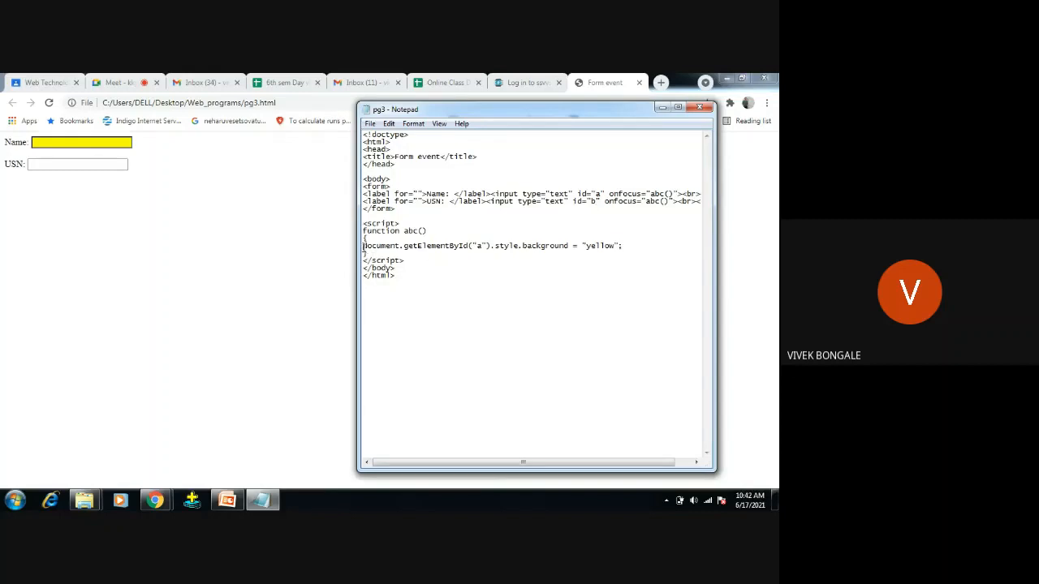
pyautogui.tripleClick(494, 245)
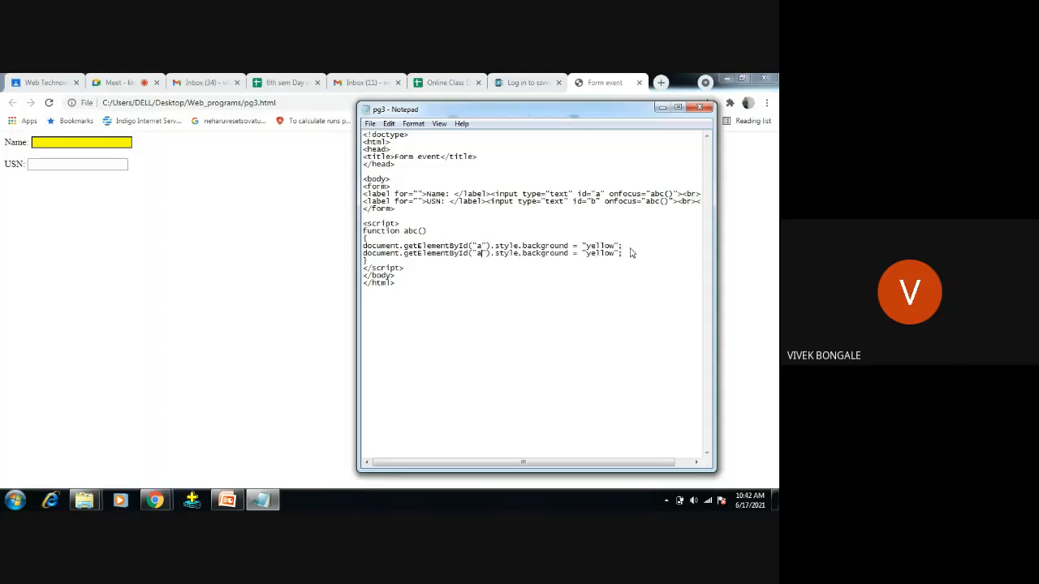
pyautogui.write('b')
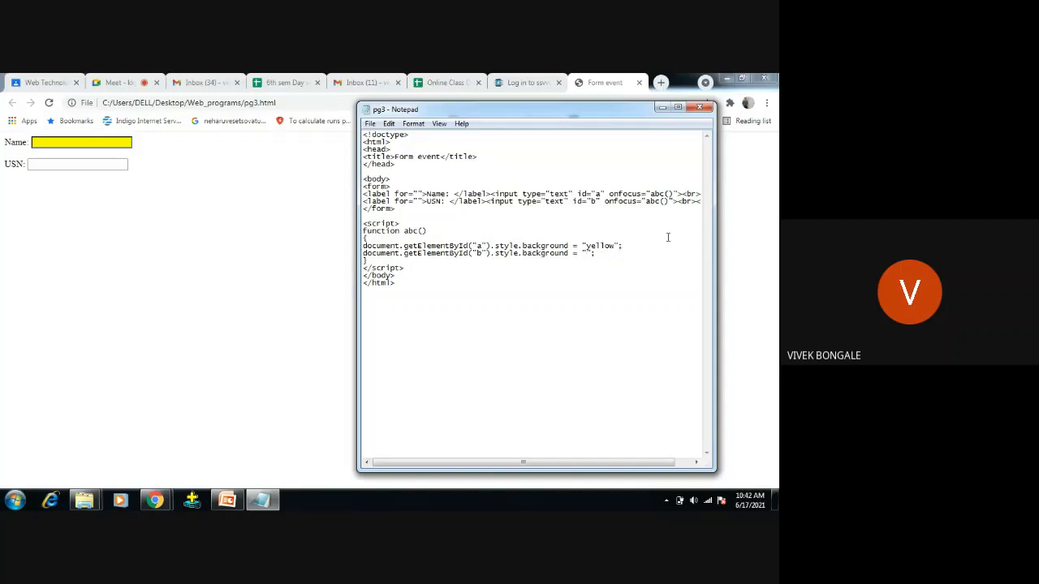
pyautogui.write('blue')
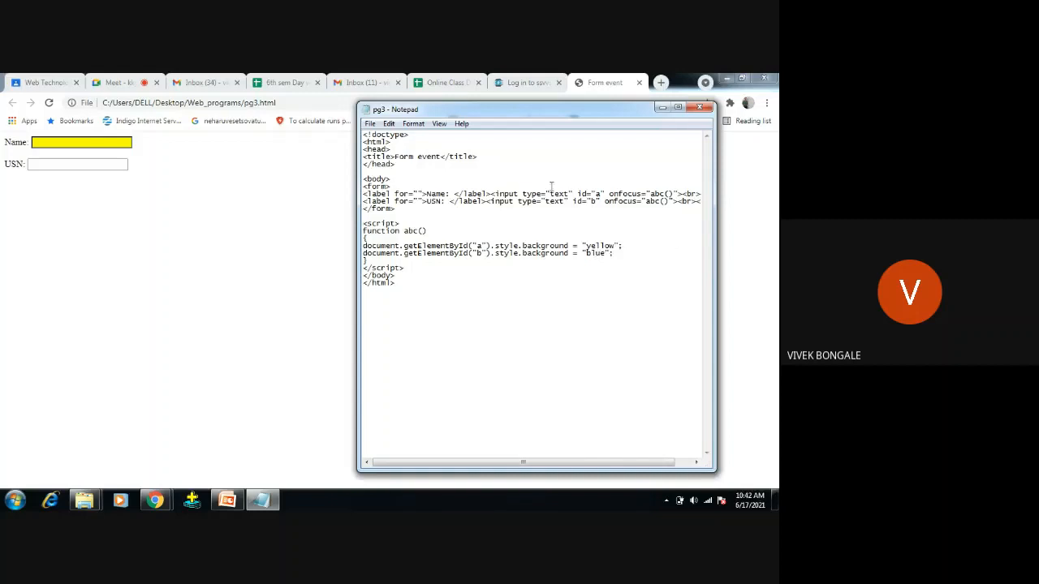
pyautogui.click(370, 123)
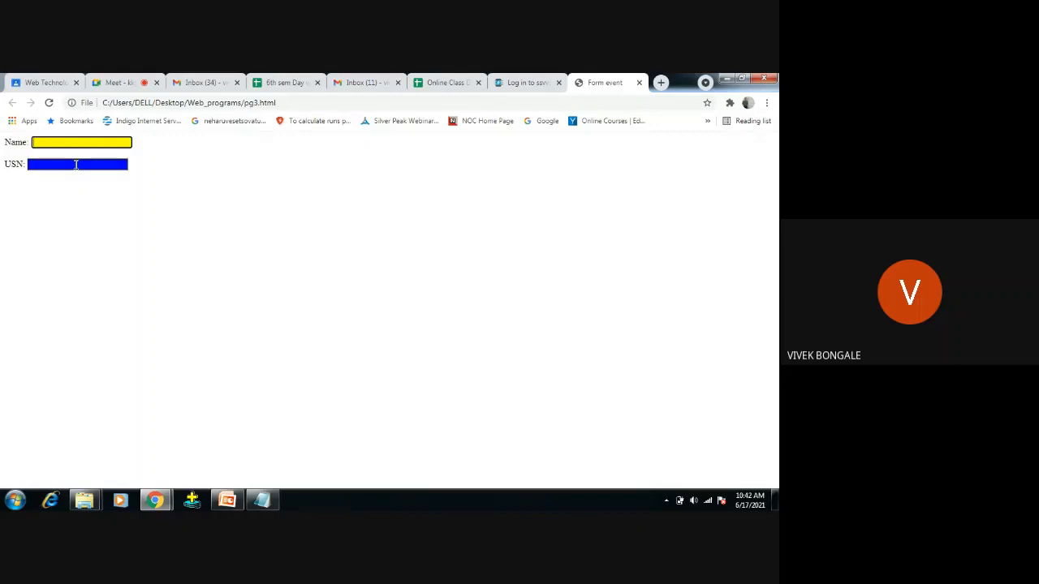
# Bring the Notepad code window back in front beside the coloured Chrome form.
pyautogui.click(261, 500)
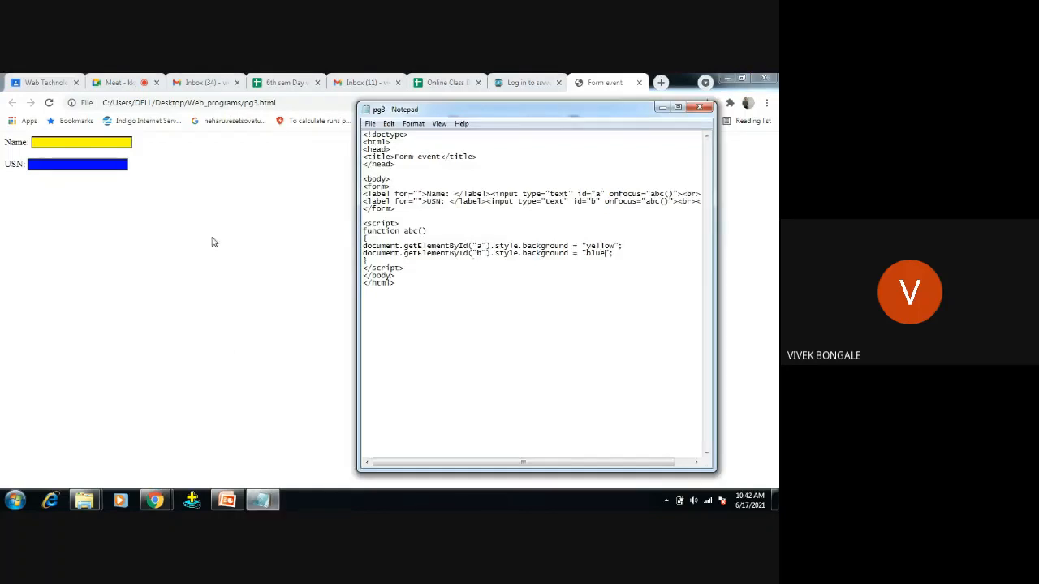